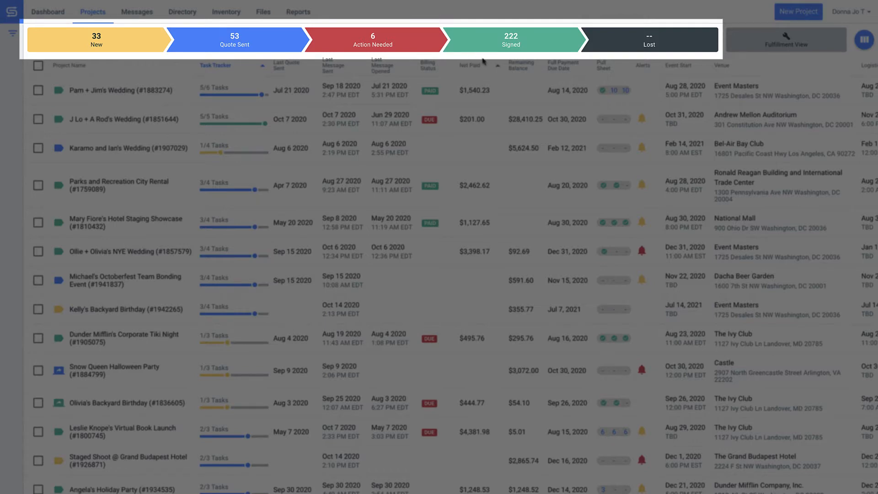
# Filter projects to the Quote Sent stage, one sales lead, and open projects only.
pyautogui.click(96, 40)
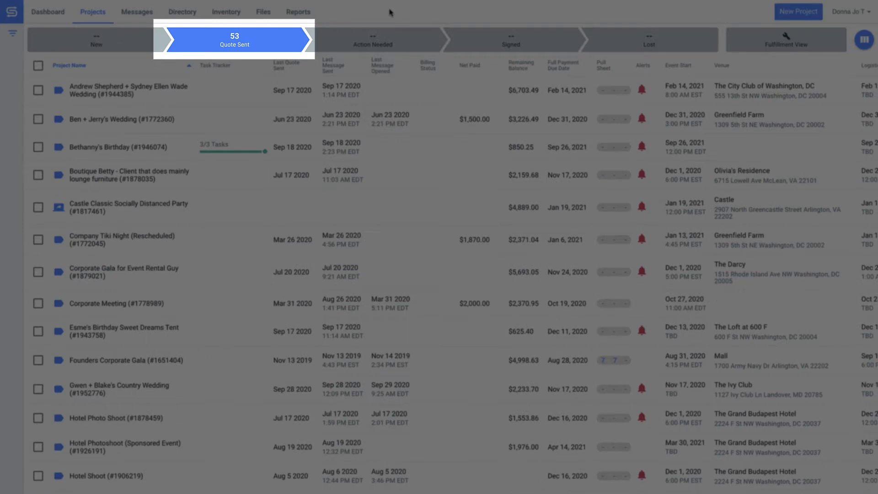
pyautogui.click(372, 40)
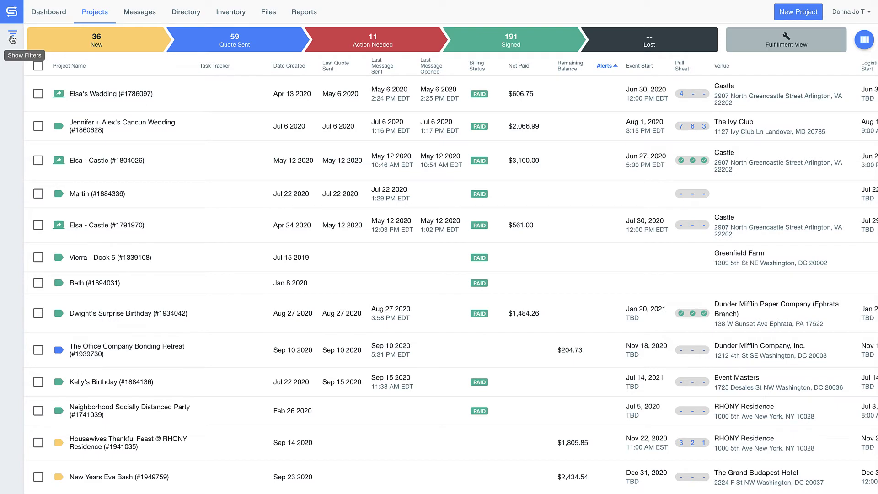
pyautogui.click(11, 40)
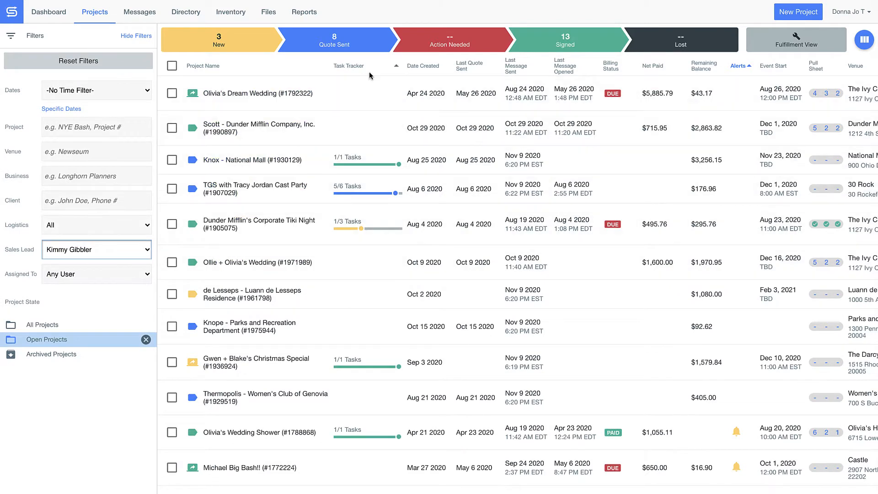
pyautogui.click(350, 65)
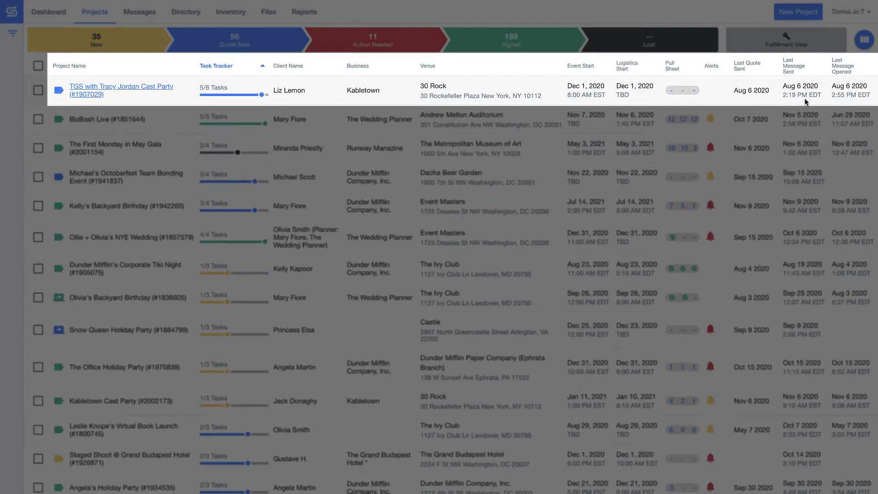
pyautogui.moveTo(855, 105)
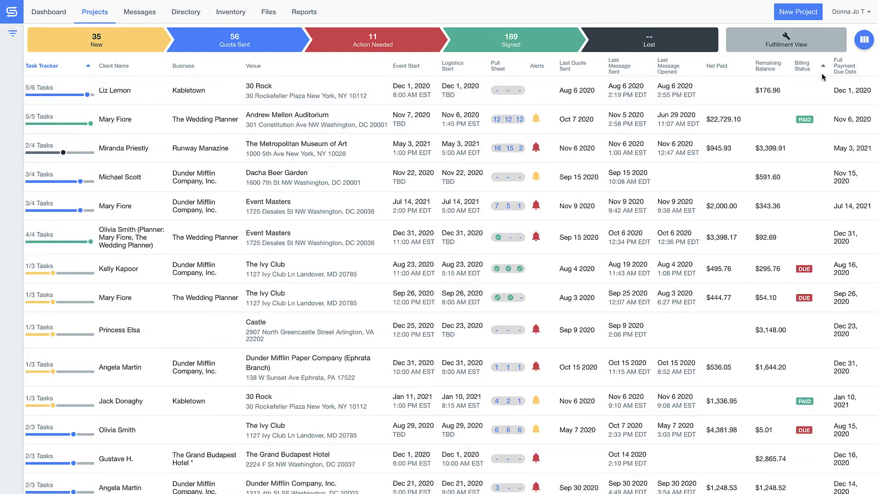
# Re-sort the projects list by the Billing Status column.
pyautogui.click(803, 66)
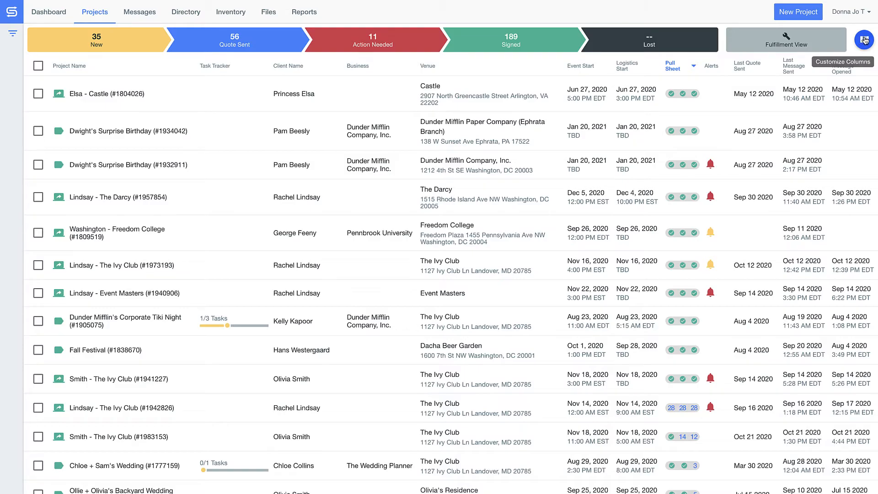
# Tick Venue under Event Information in the Customize Columns chooser.
pyautogui.click(842, 62)
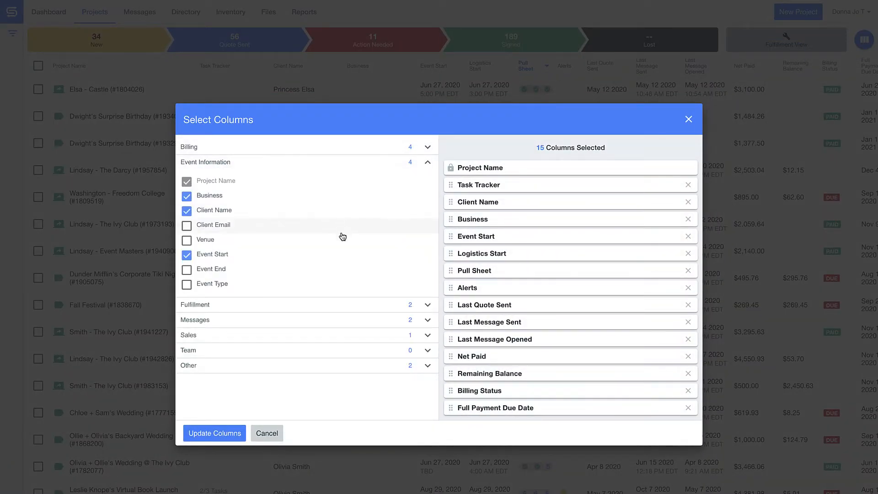
pyautogui.click(187, 240)
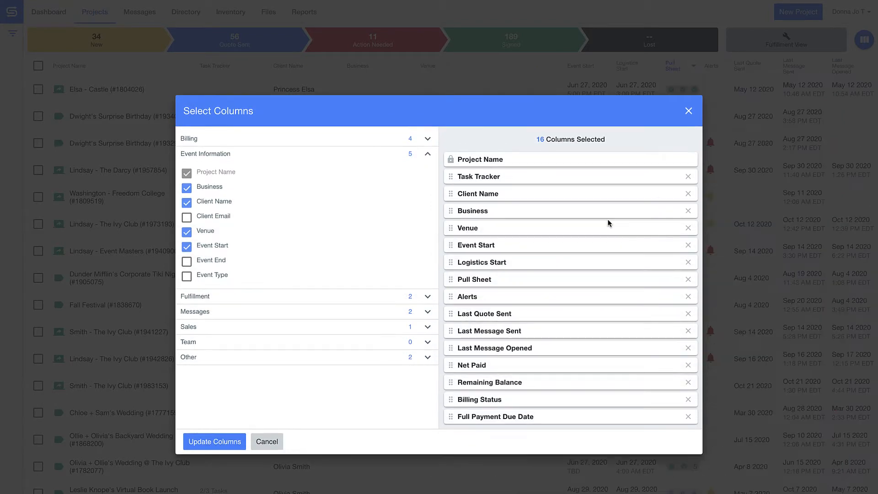
pyautogui.moveTo(347, 388)
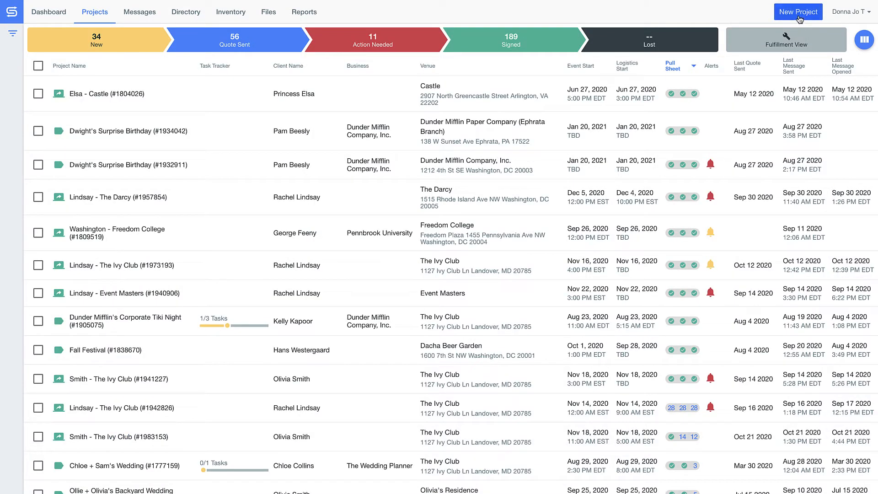
# Start a new project and add speakers and two wireless microphone systems from Inventory.
pyautogui.click(798, 11)
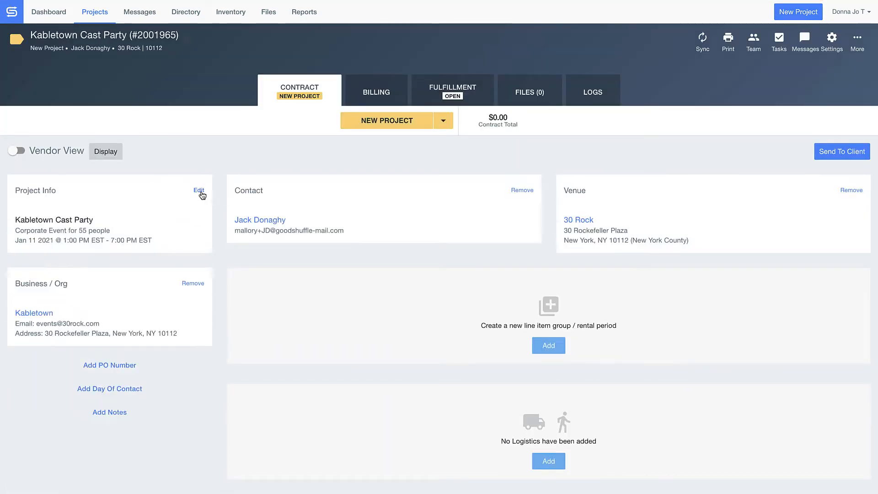
pyautogui.click(548, 345)
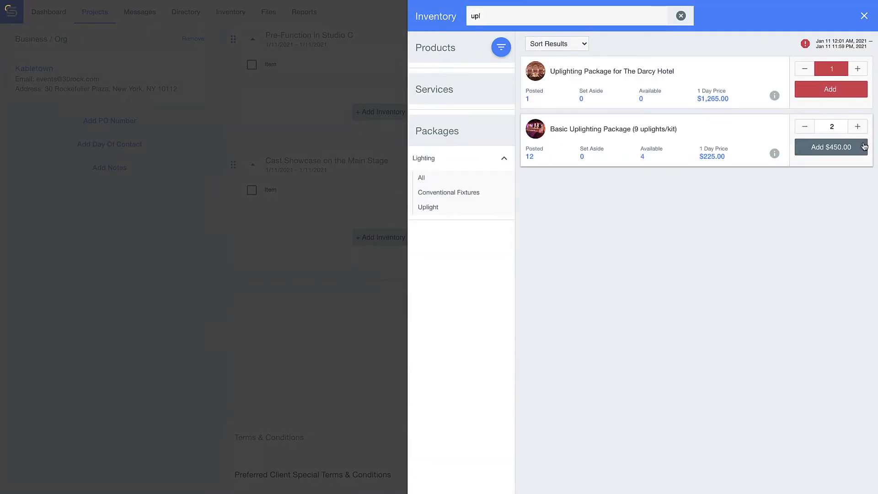
pyautogui.write('speak')
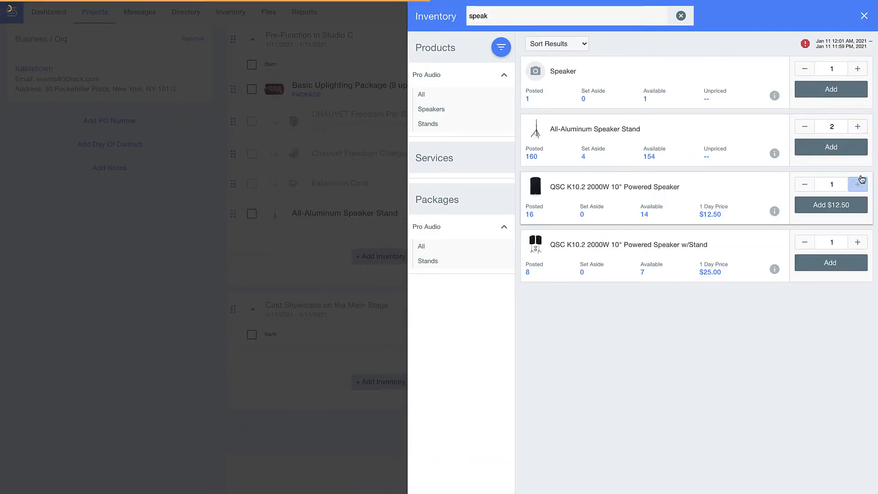
pyautogui.write('mic')
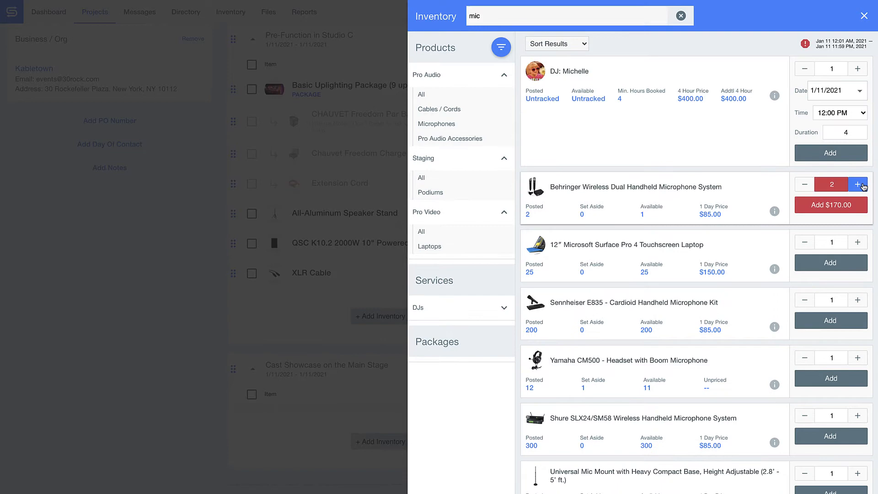
pyautogui.click(774, 211)
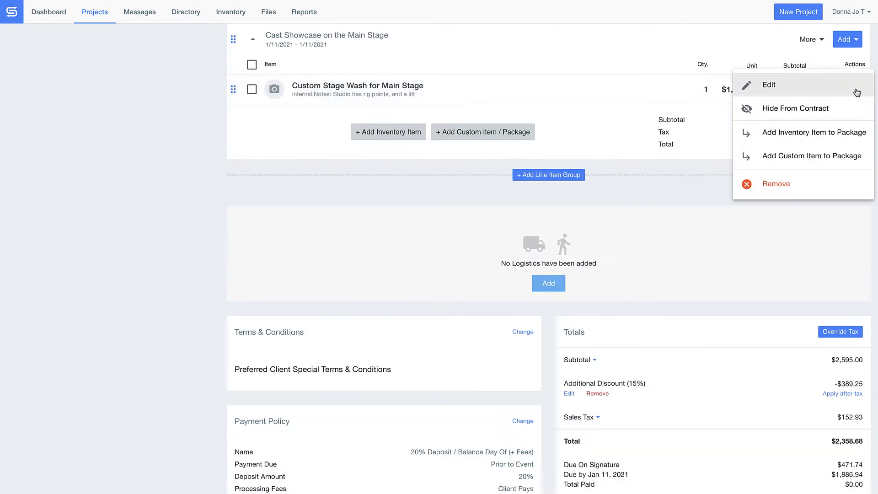
# Edit the Custom Stage Wash for Main Stage package and review its components.
pyautogui.click(813, 133)
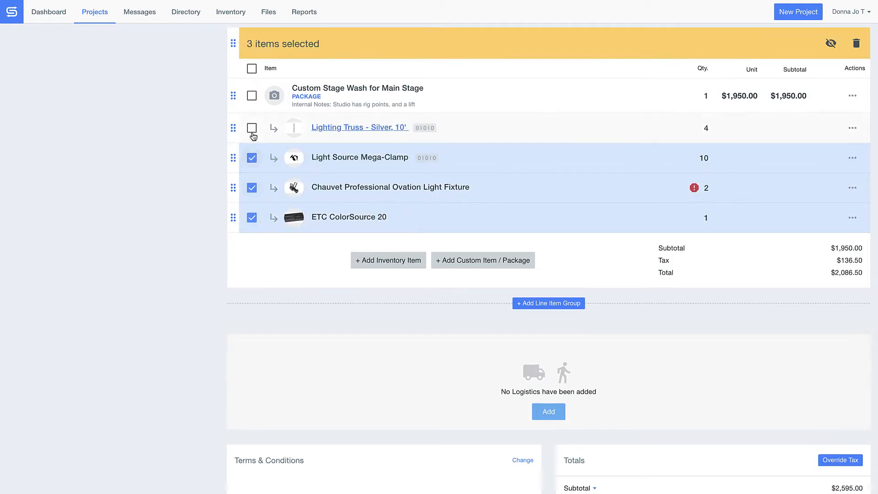
pyautogui.scroll(-3)
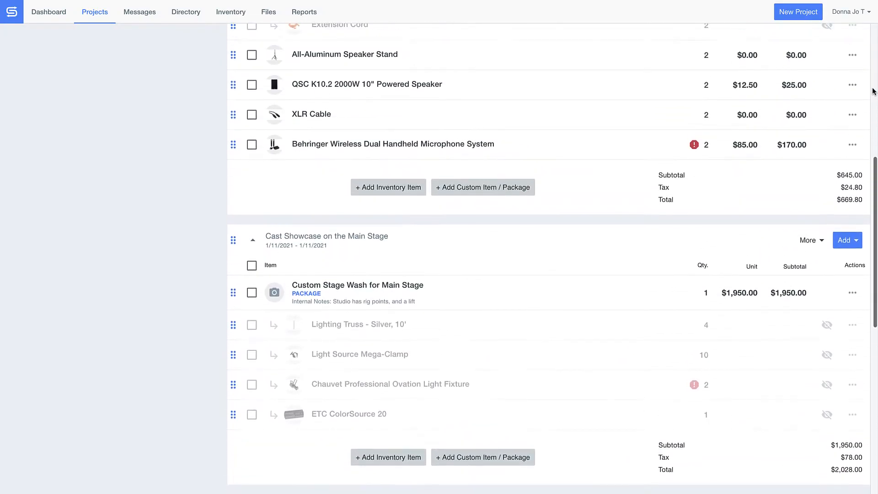
pyautogui.scroll(3)
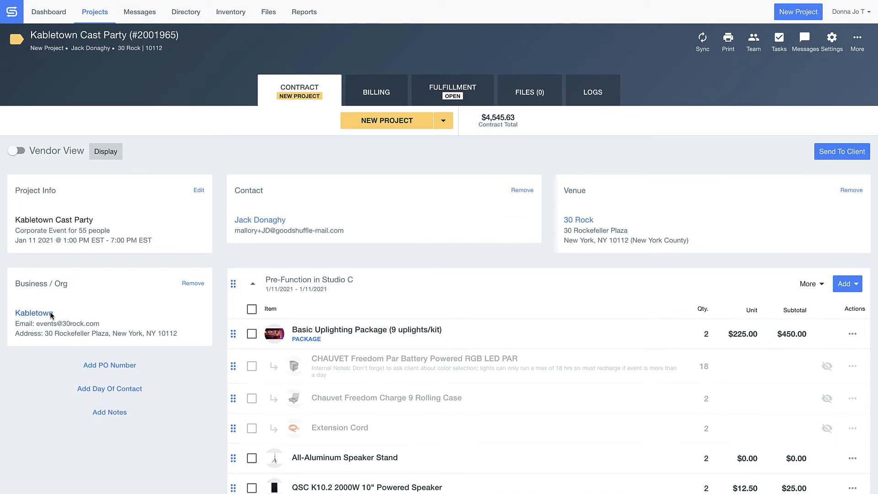
# Open the Kabletown record and browse its Contacts, Activity, Billing and Files tabs.
pyautogui.click(34, 312)
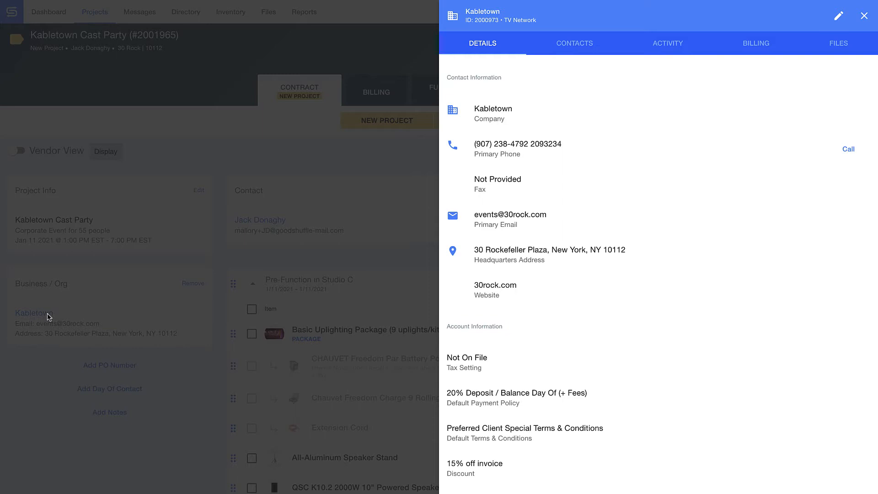
pyautogui.moveTo(604, 44)
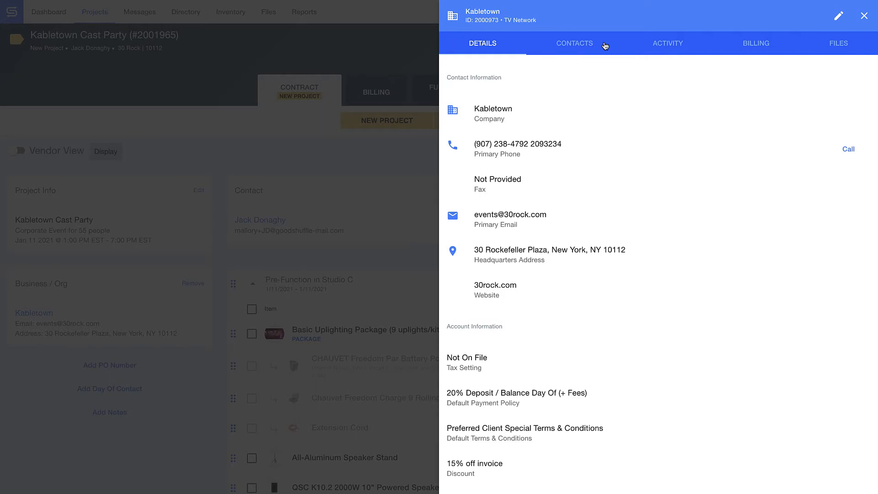
pyautogui.click(574, 43)
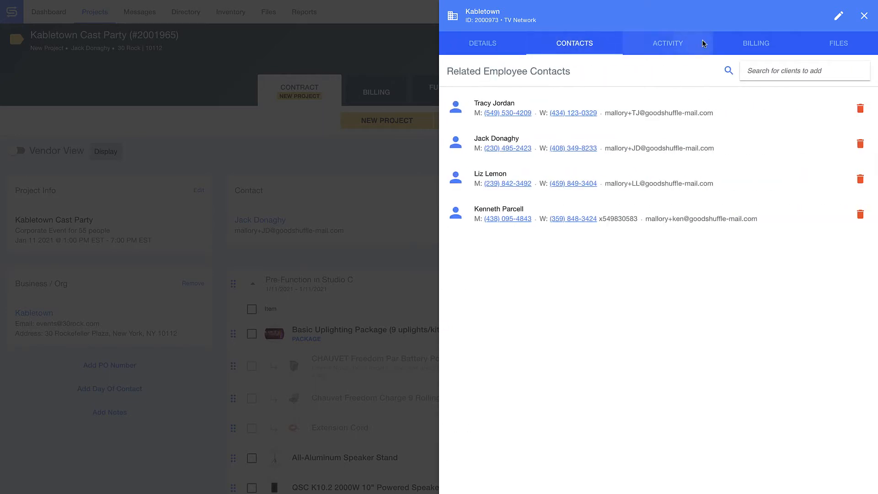
pyautogui.click(666, 43)
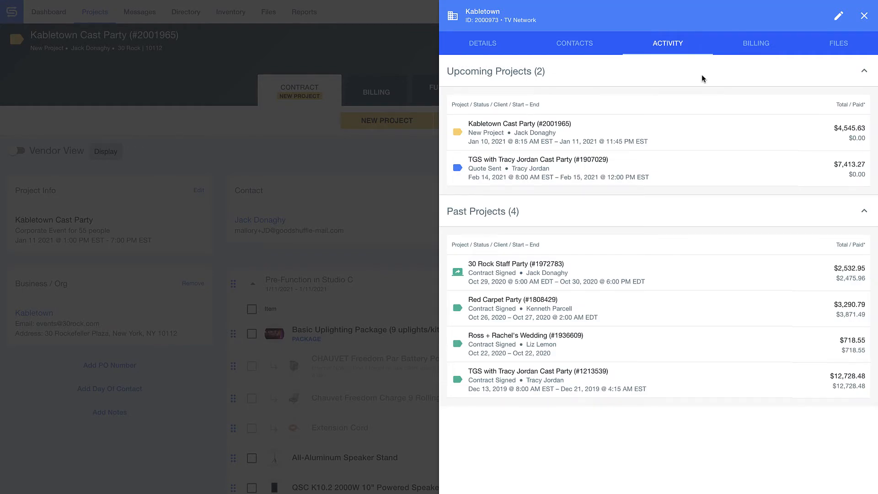
pyautogui.click(755, 43)
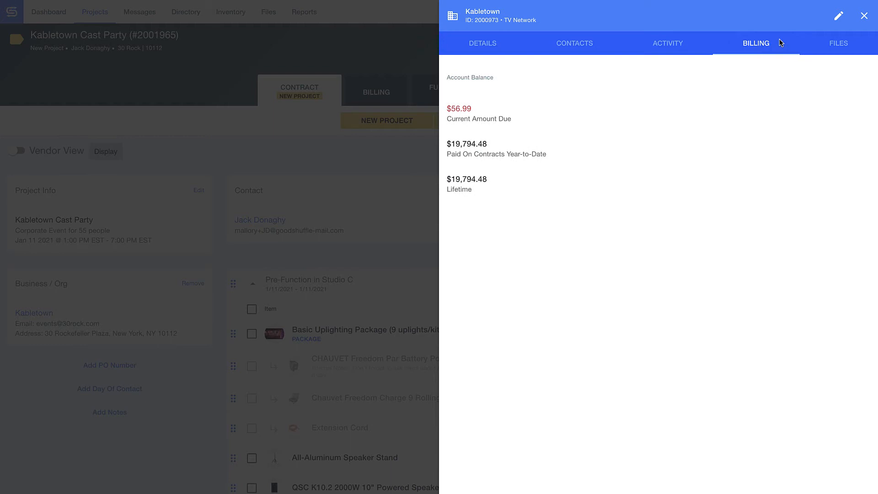
pyautogui.moveTo(868, 44)
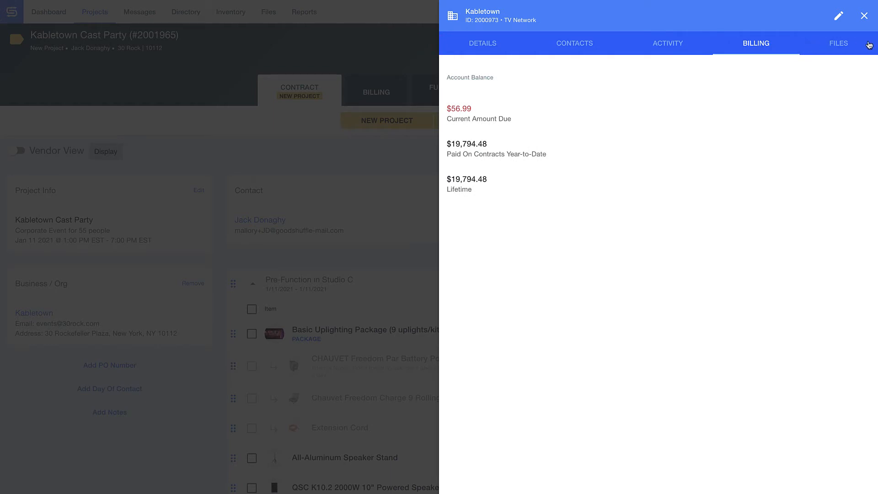
pyautogui.click(838, 43)
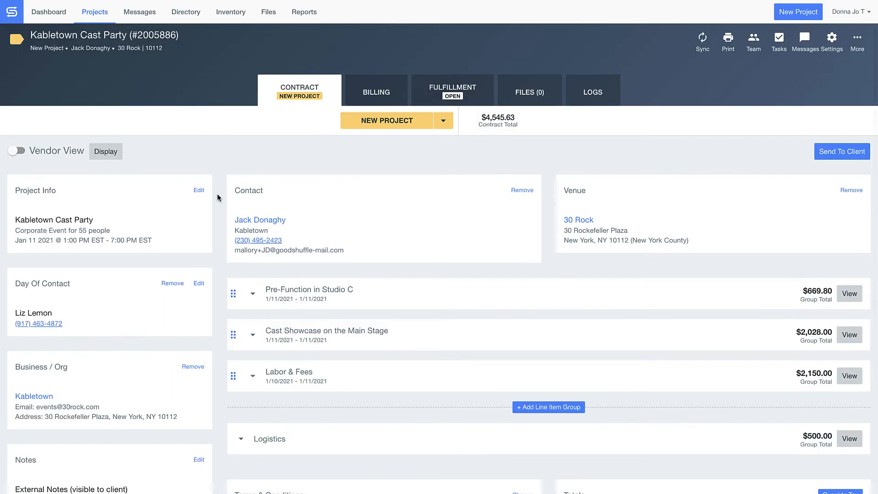
pyautogui.moveTo(218, 412)
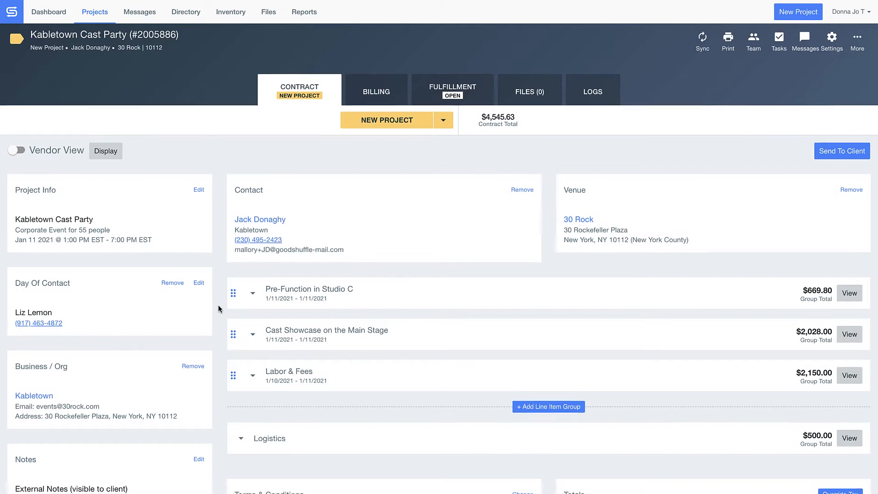
# Expand the Logistics, Cast Showcase on the Main Stage, and Pre-Function in Studio C groups.
pyautogui.scroll(-3)
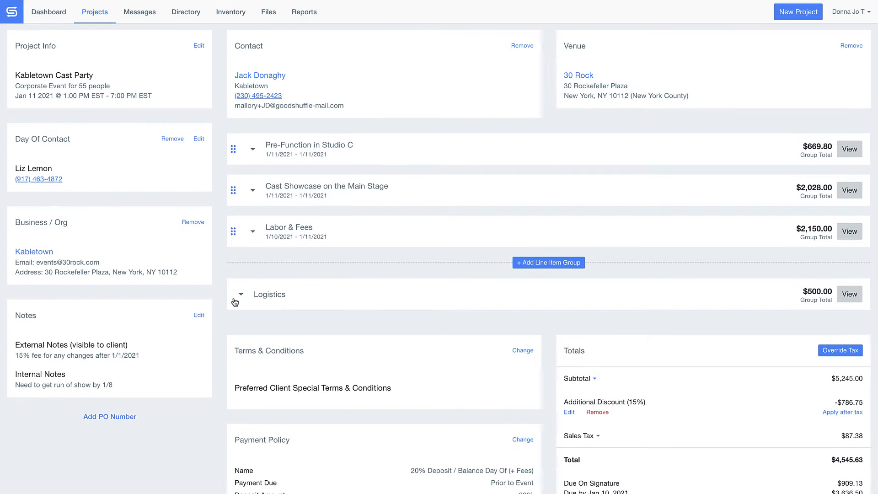
pyautogui.click(242, 294)
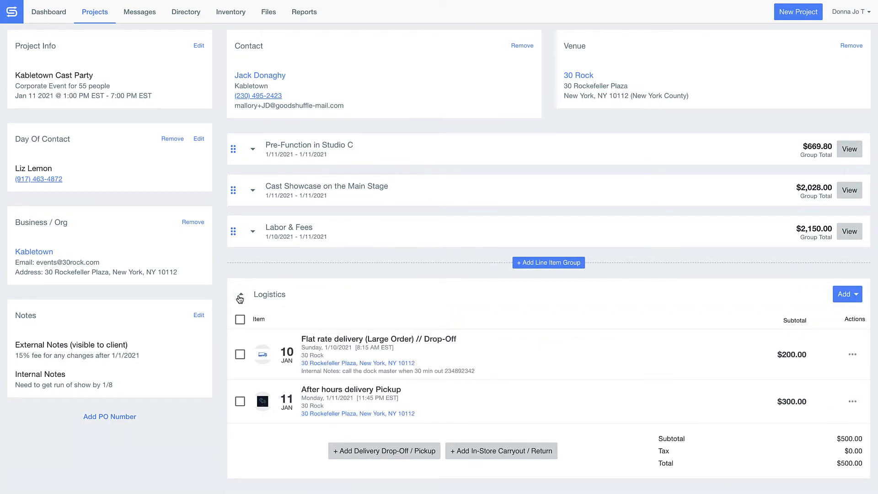
pyautogui.click(252, 231)
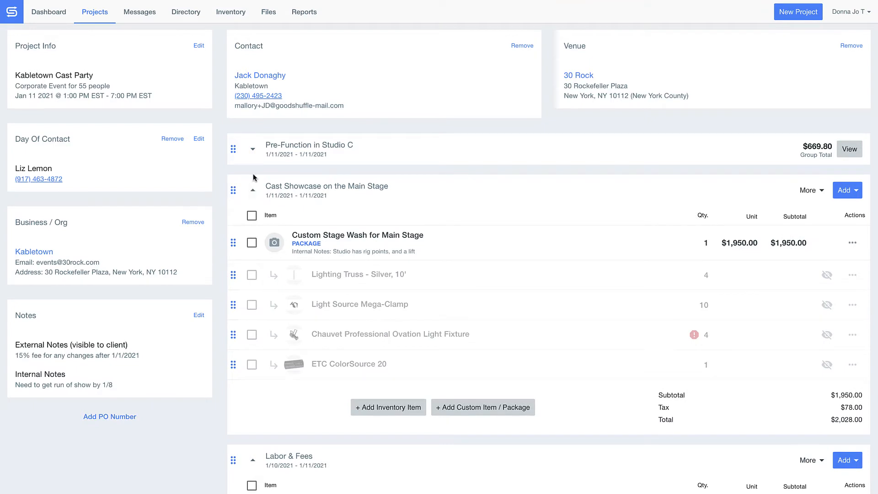
pyautogui.click(252, 149)
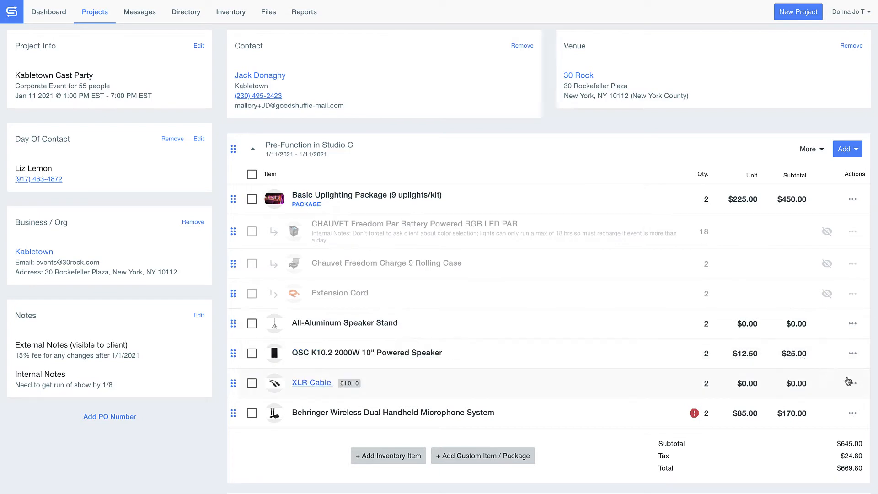
pyautogui.moveTo(851, 384)
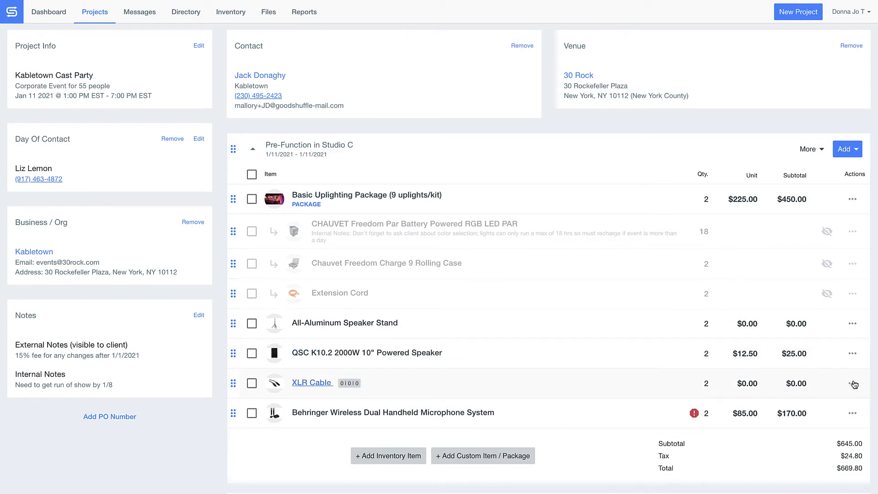
# Hide the XLR Cable line from the contract and scroll through the event sections.
pyautogui.click(853, 383)
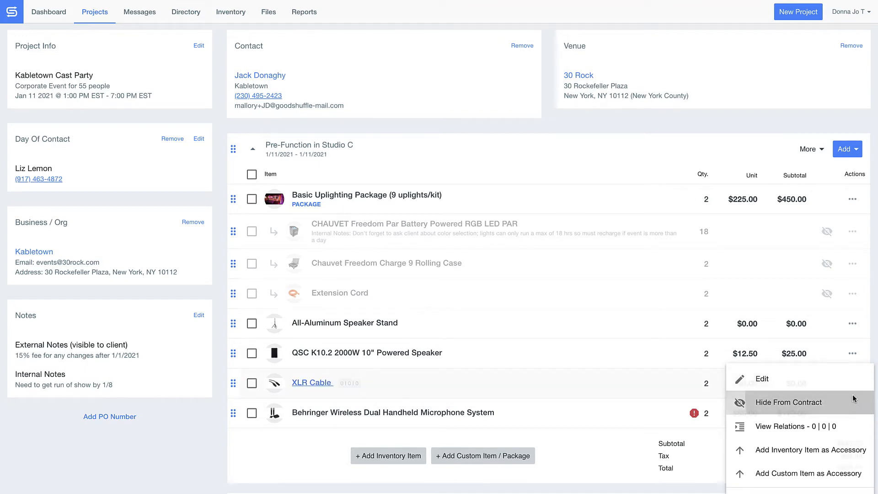
pyautogui.click(790, 402)
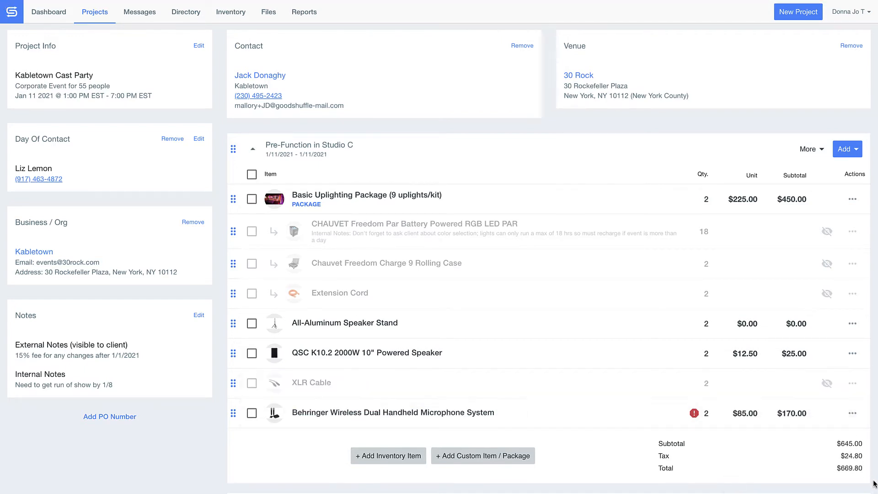
pyautogui.scroll(-3)
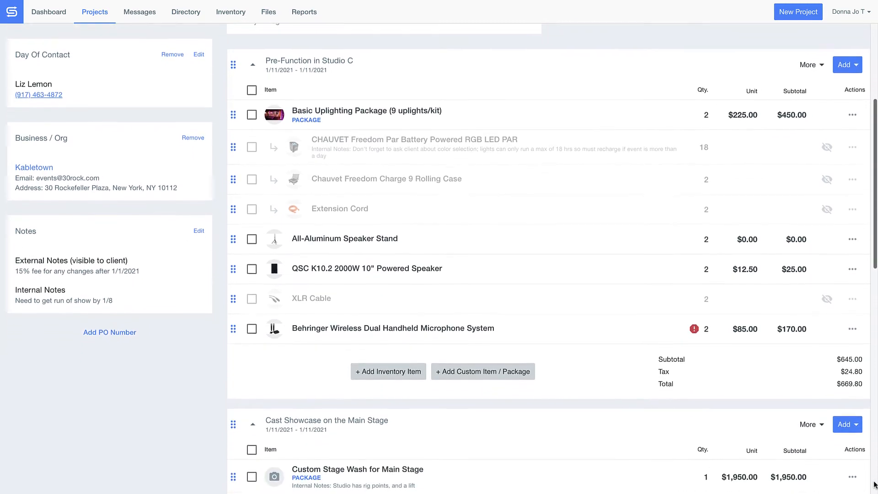
pyautogui.scroll(-3)
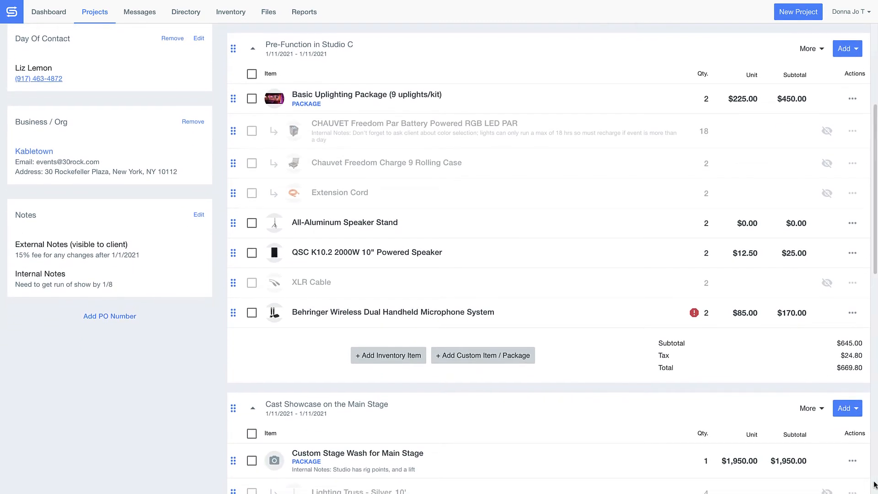
pyautogui.scroll(-3)
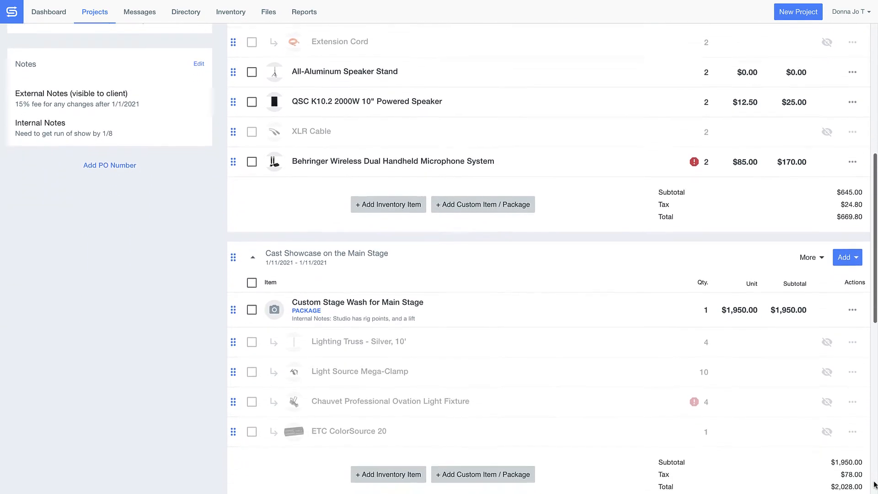
pyautogui.scroll(-3)
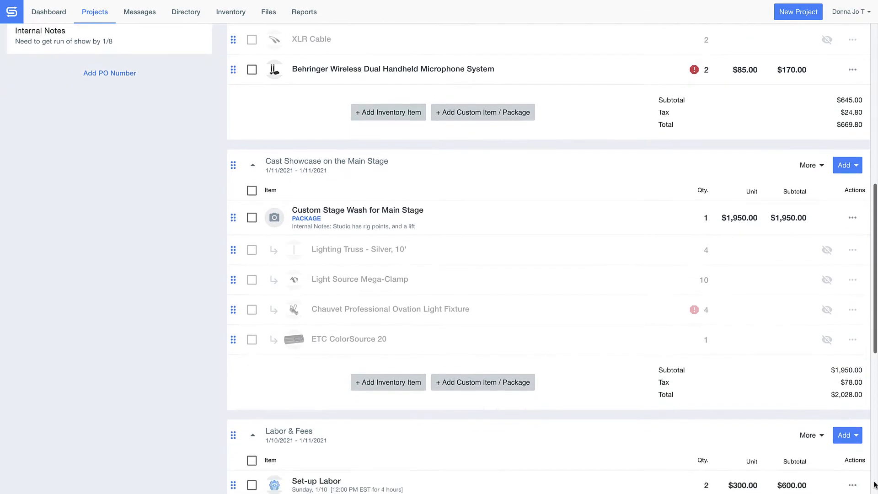
pyautogui.scroll(-3)
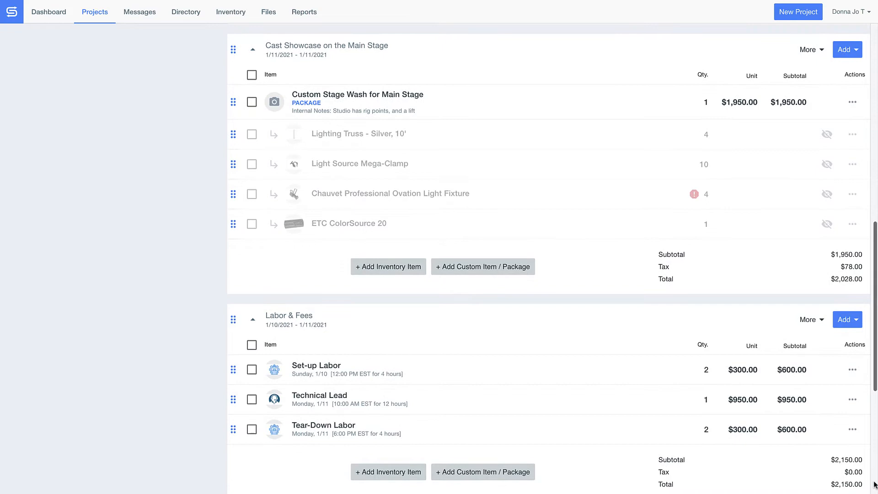
# Resolve the Chauvet Ovation conflict by subrenting 4 fixtures, then swap Behringer mics for Sennheiser E835.
pyautogui.click(694, 189)
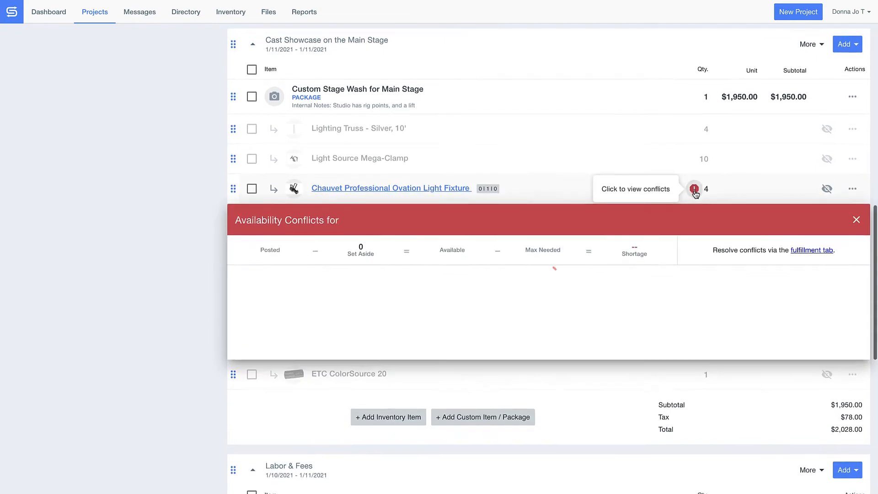
pyautogui.click(694, 189)
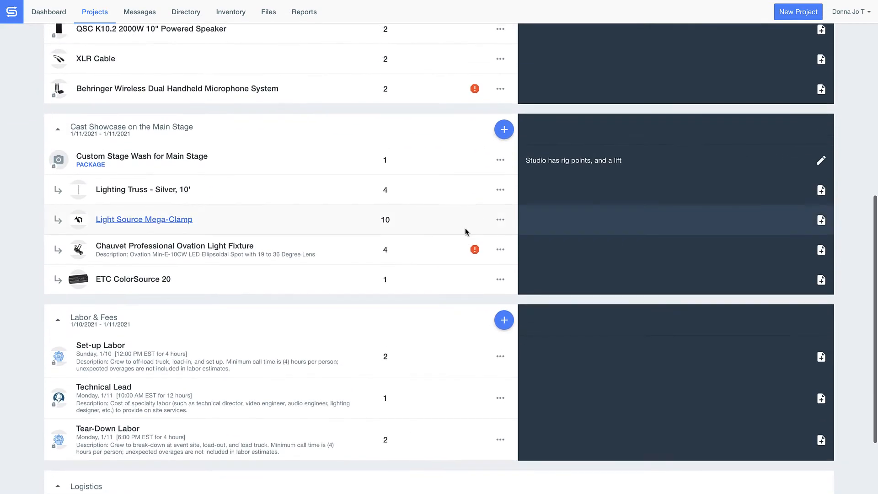
pyautogui.click(474, 249)
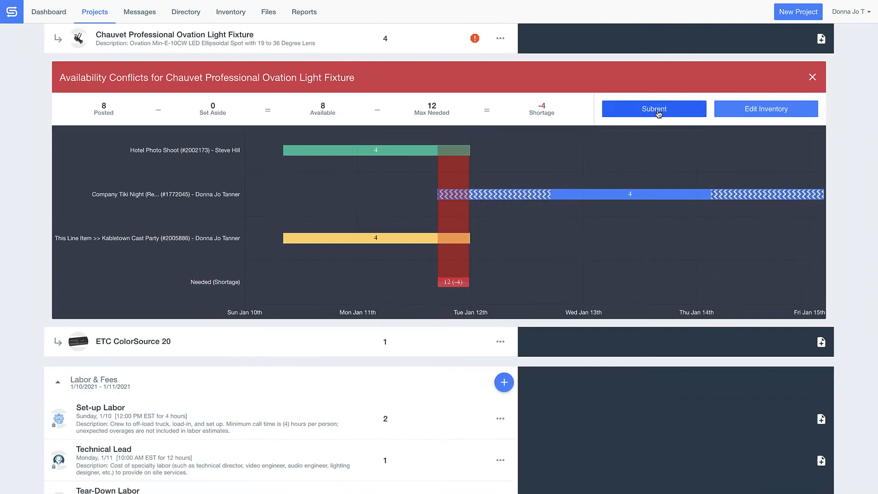
pyautogui.click(653, 109)
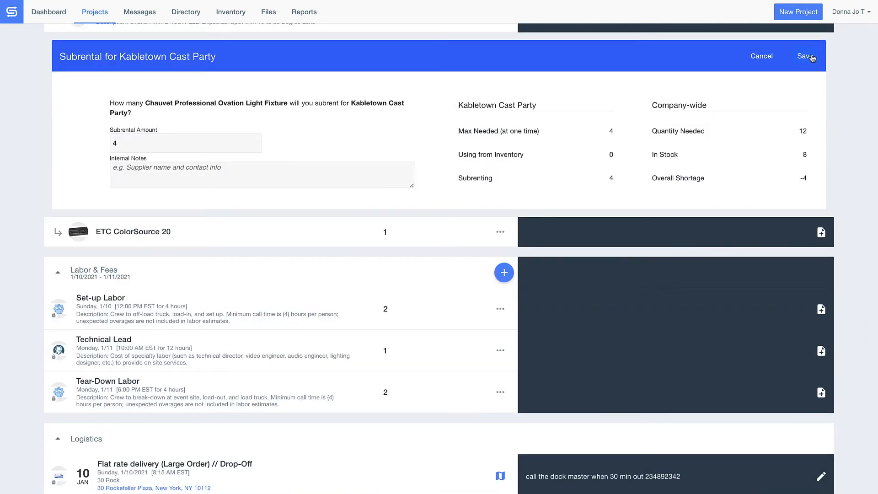
pyautogui.click(805, 55)
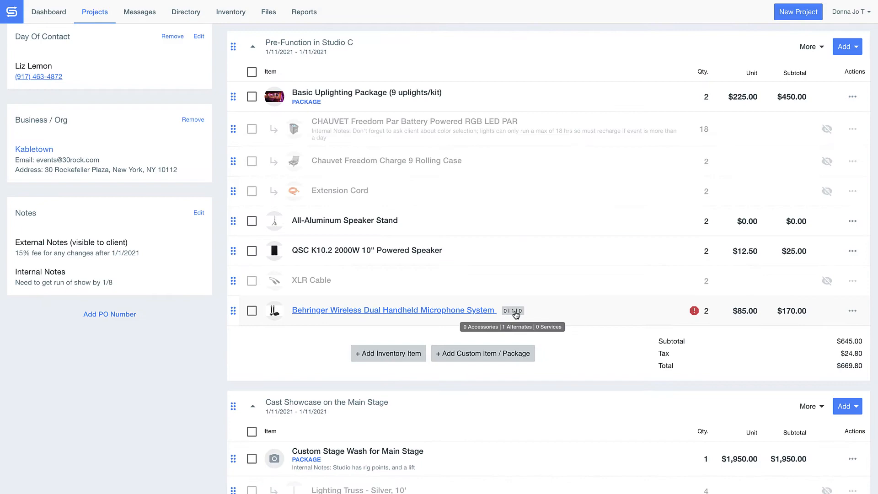
pyautogui.click(511, 311)
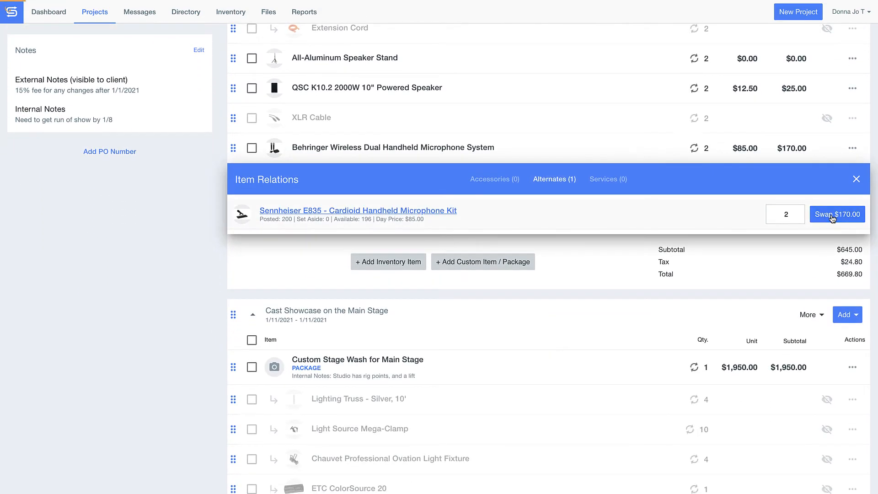
pyautogui.click(837, 214)
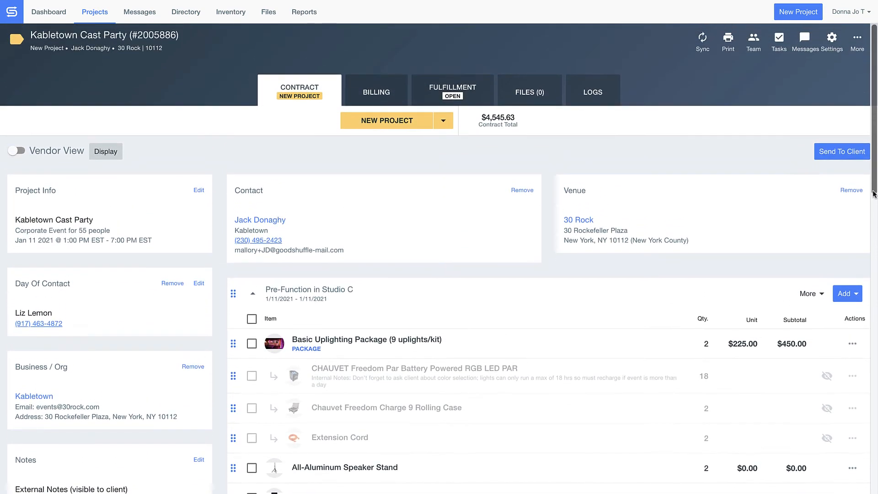
pyautogui.moveTo(842, 151)
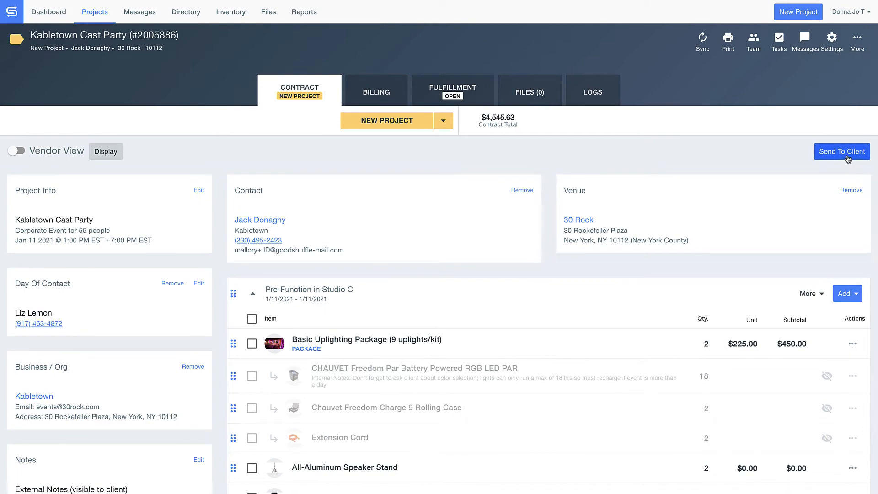
# Email the Kabletown Cast Party quote to the client, then open it from Gmail.
pyautogui.click(841, 151)
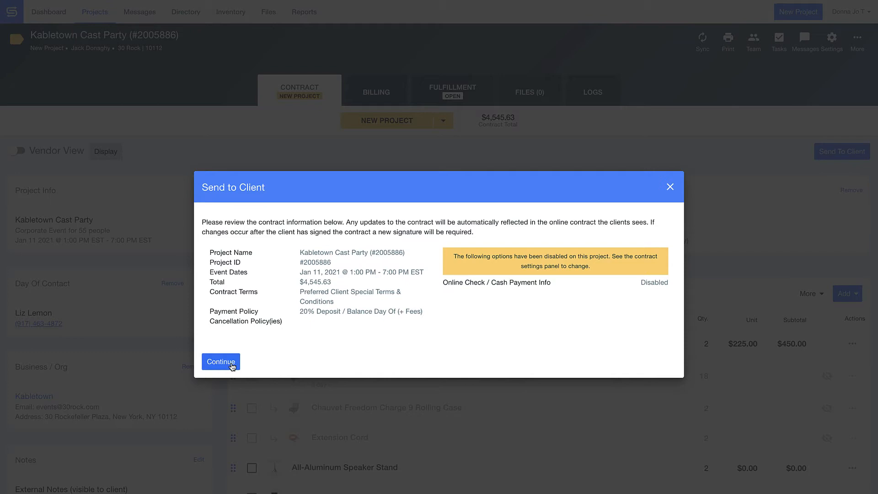
pyautogui.click(219, 361)
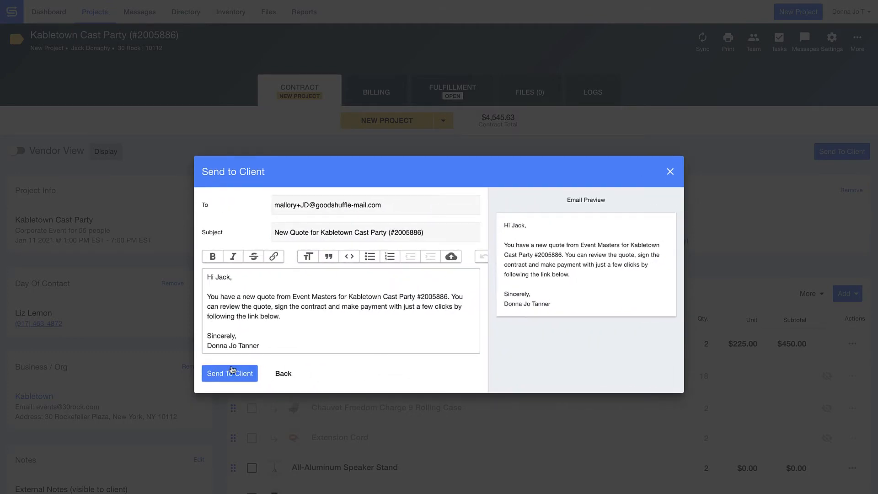
pyautogui.click(230, 374)
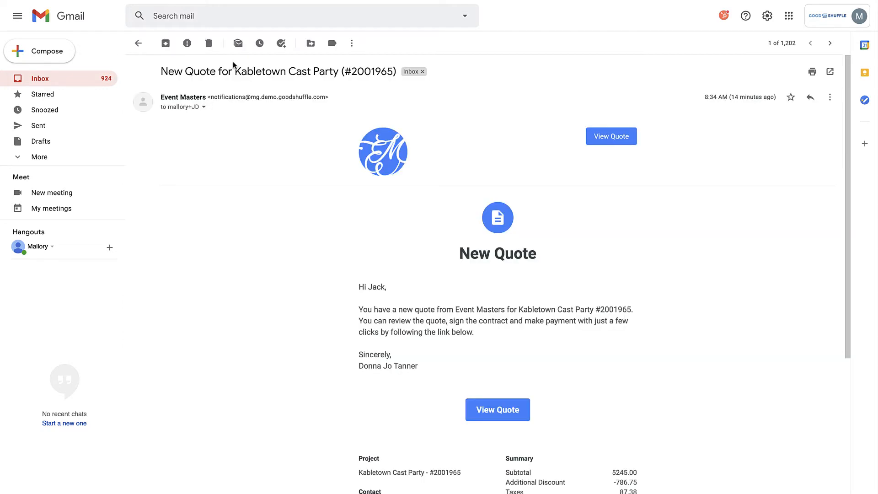
pyautogui.scroll(-3)
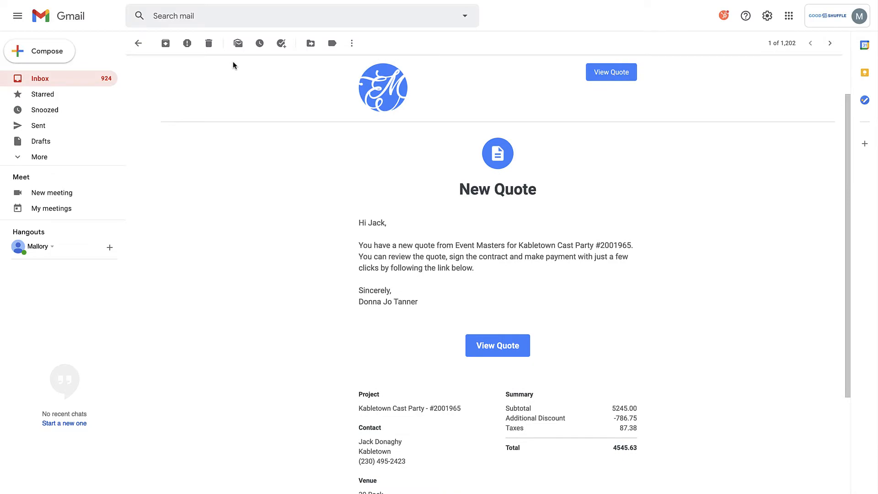
pyautogui.click(611, 72)
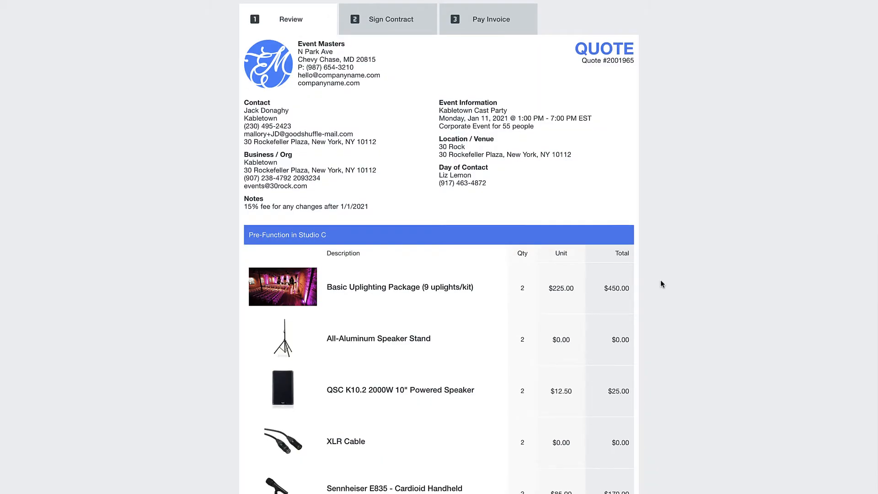
# Browse the uplighting package photos in the photo viewer.
pyautogui.click(282, 286)
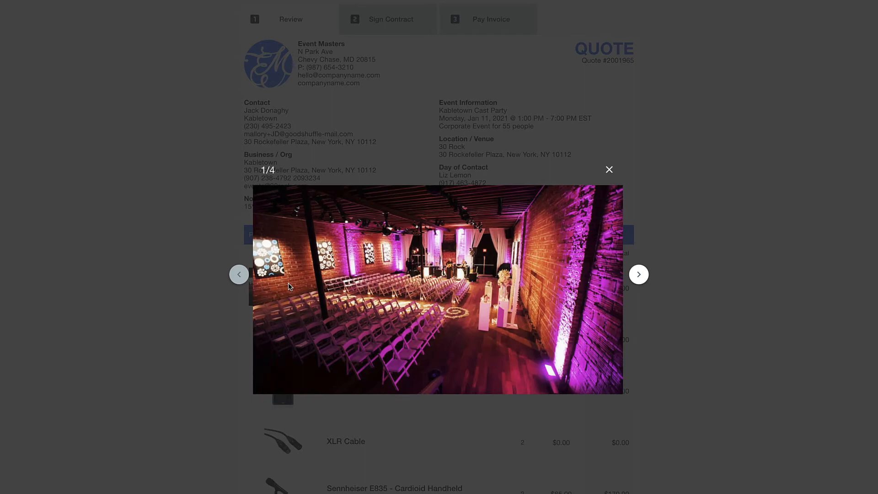
pyautogui.click(638, 274)
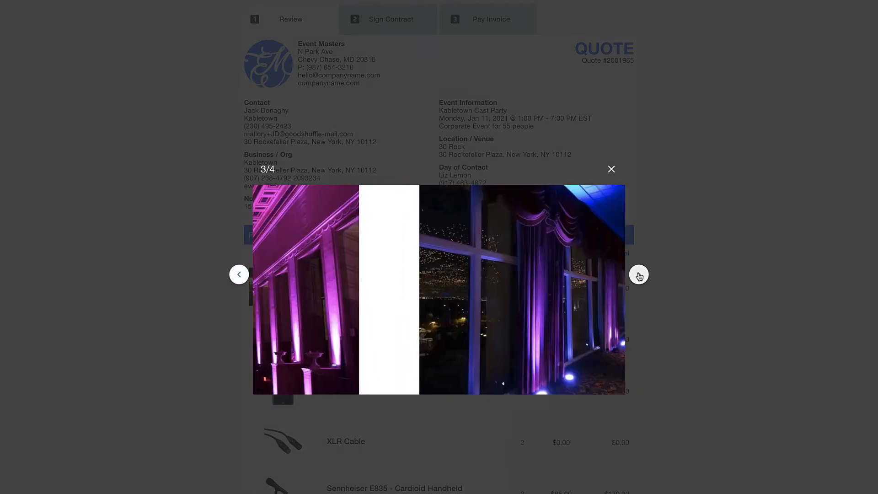
pyautogui.click(611, 169)
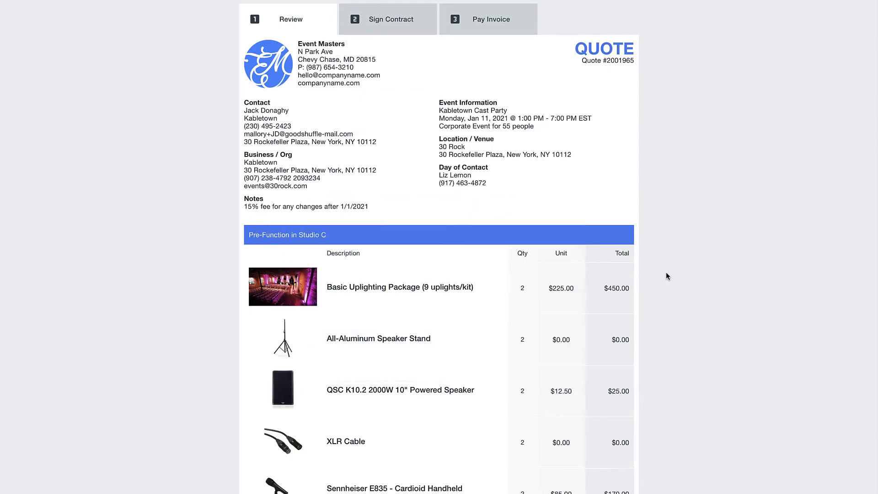
# Approve the quote, sign the contract, and start paying the $909.13 due.
pyautogui.scroll(-3)
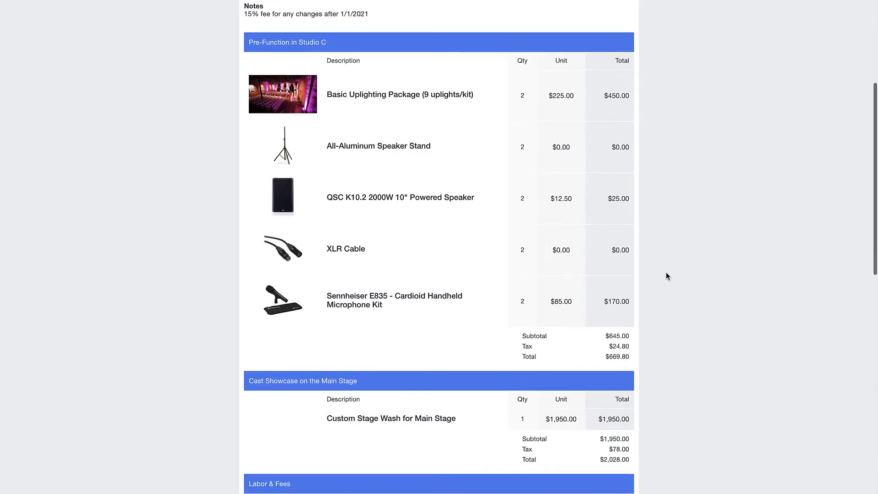
pyautogui.scroll(-3)
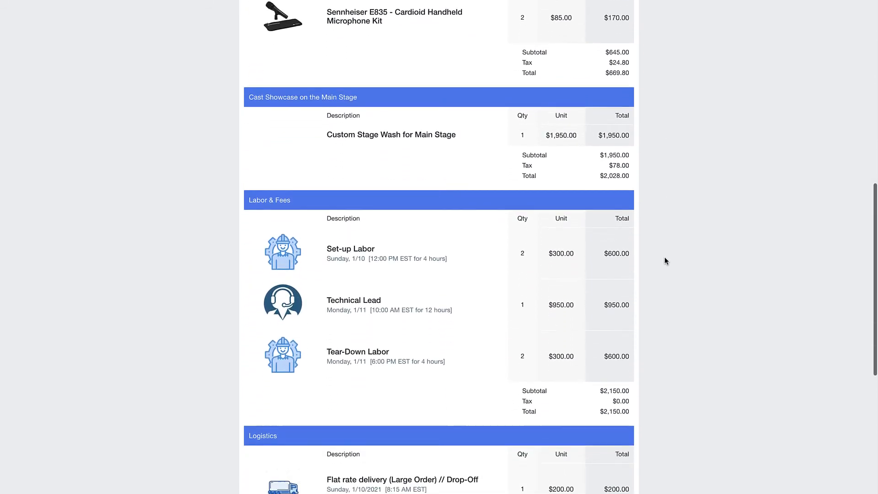
pyautogui.scroll(-3)
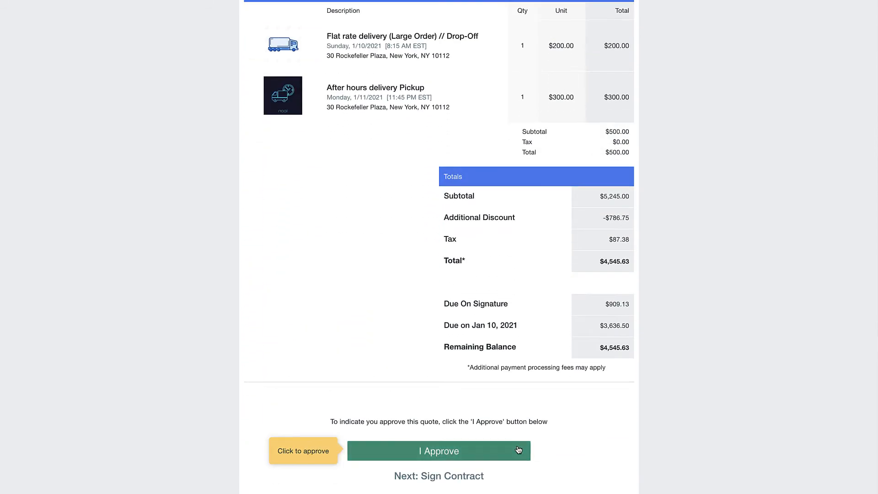
pyautogui.click(438, 451)
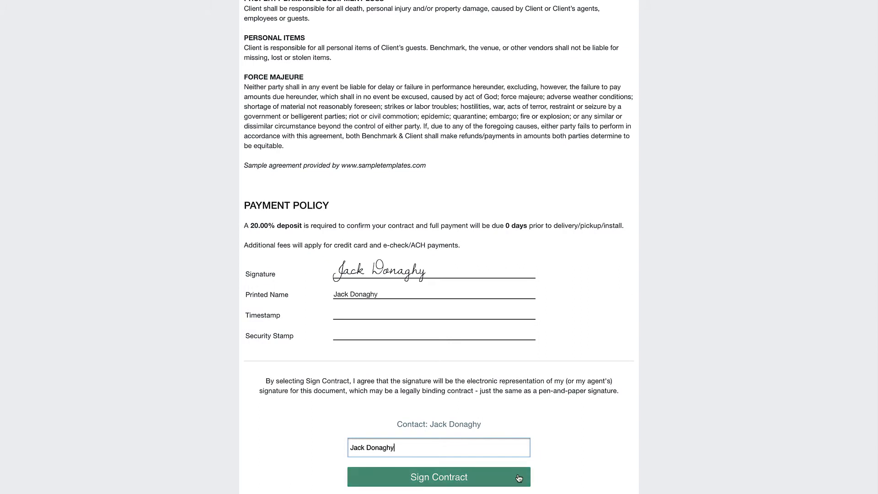
pyautogui.click(438, 476)
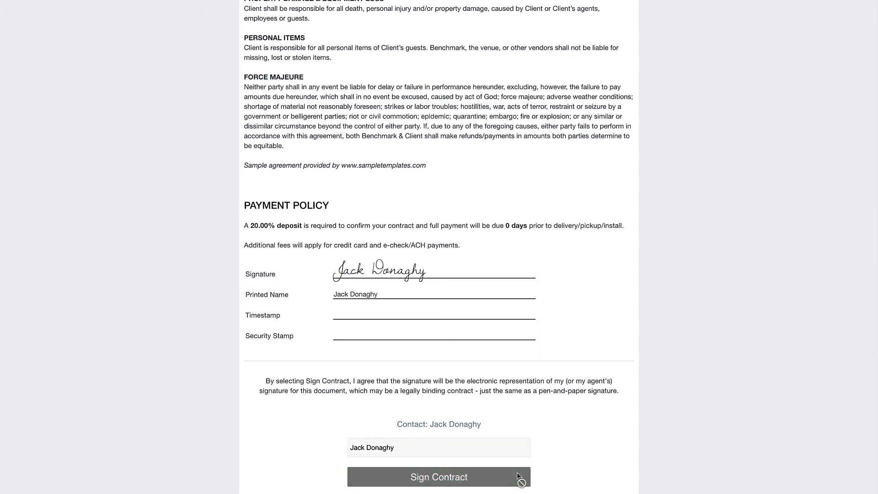
pyautogui.click(439, 476)
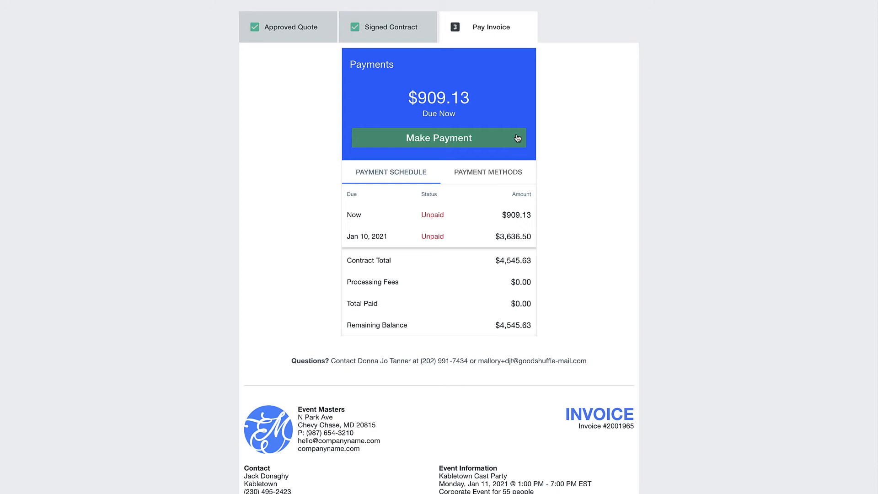
# Pay the $909.13 invoice by Visa x4242 credit card and dismiss the success message.
pyautogui.click(438, 138)
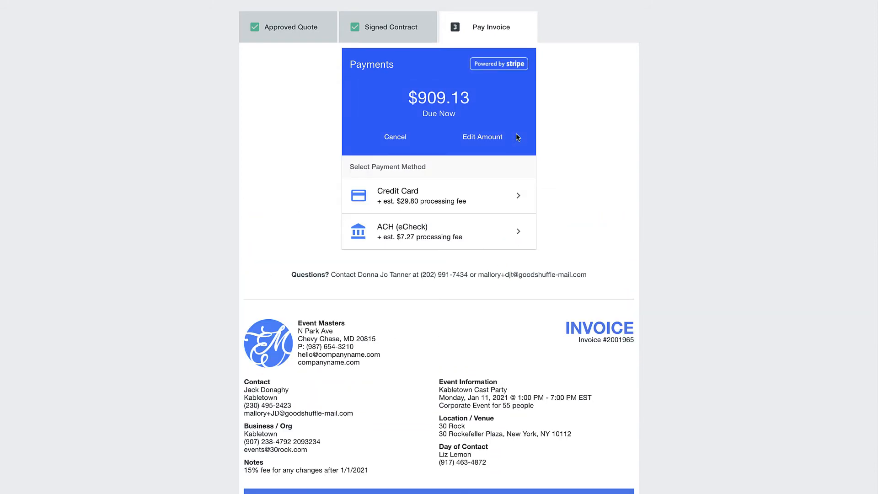
pyautogui.click(438, 195)
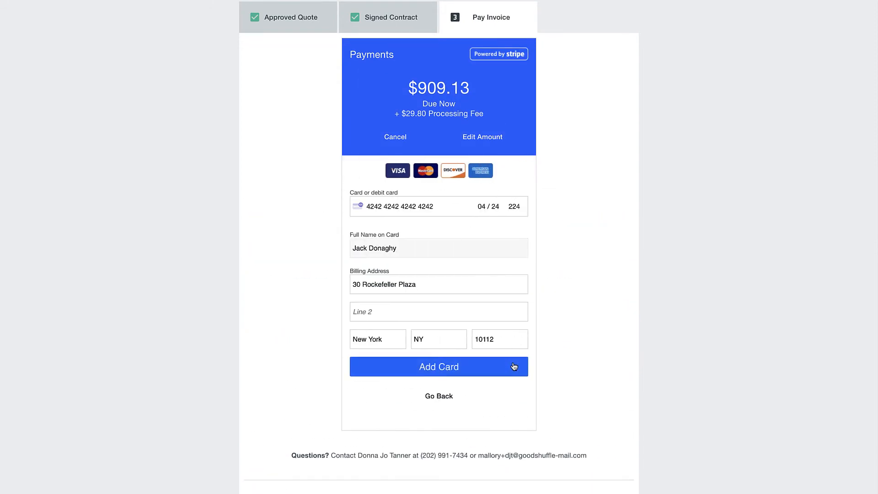
pyautogui.click(438, 366)
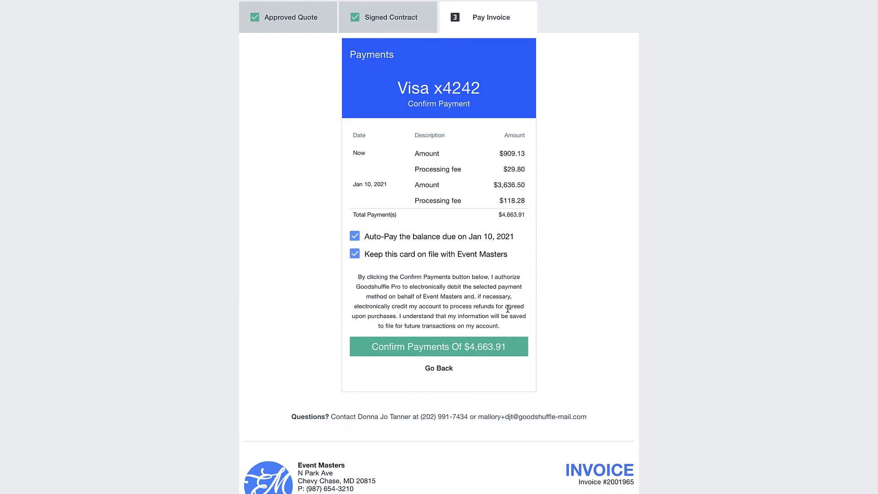
pyautogui.click(438, 346)
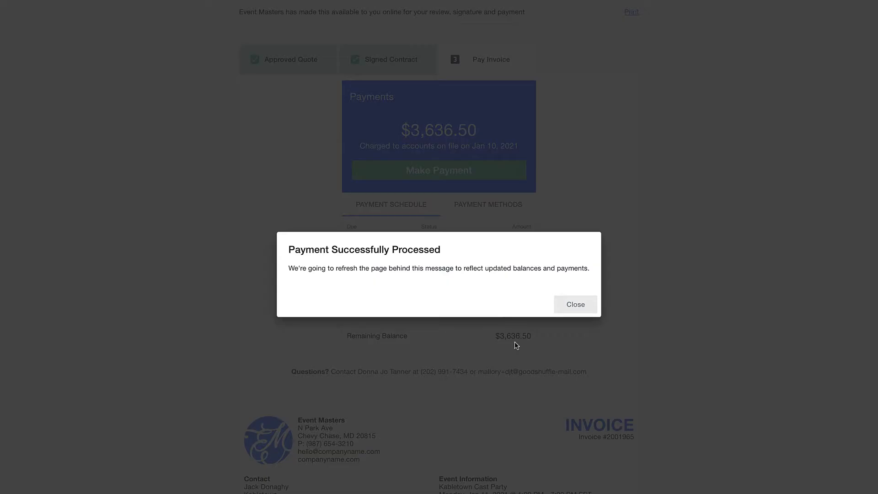
pyautogui.click(574, 304)
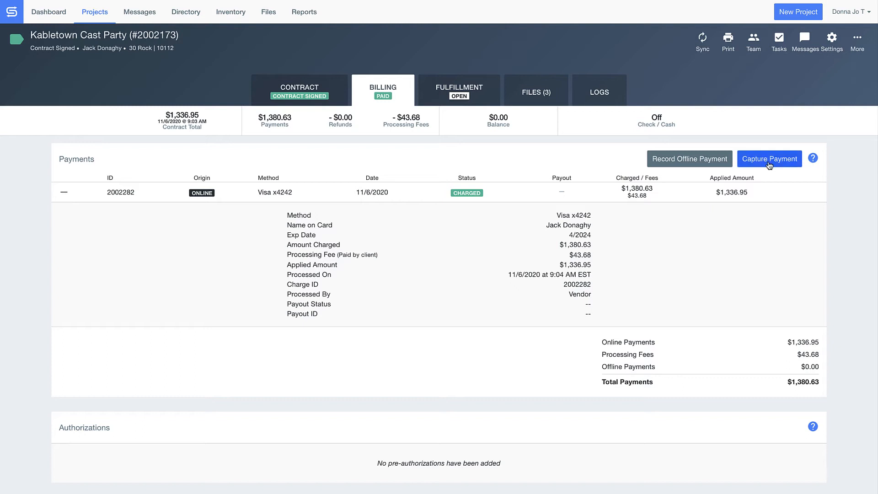
pyautogui.click(768, 159)
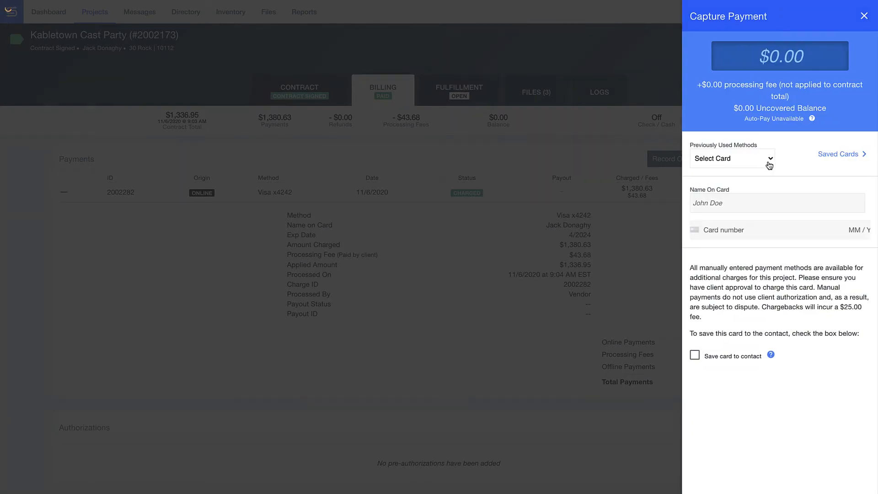
pyautogui.click(730, 158)
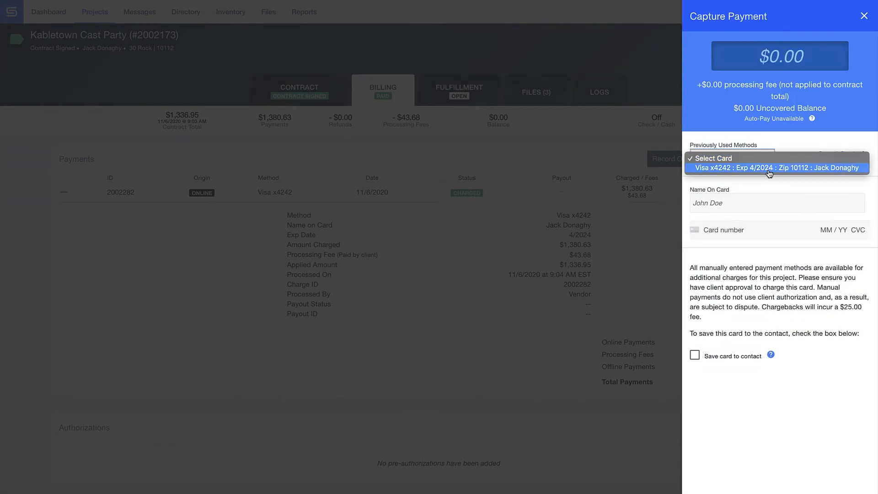
pyautogui.click(864, 16)
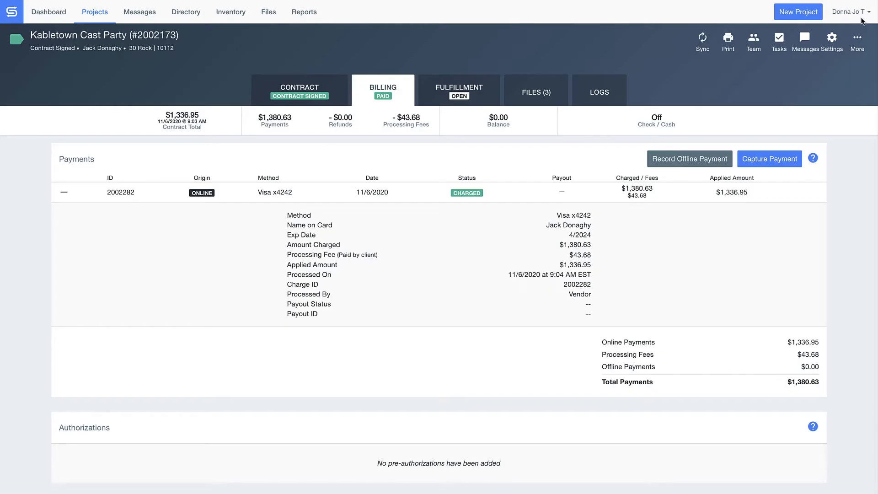
pyautogui.moveTo(459, 90)
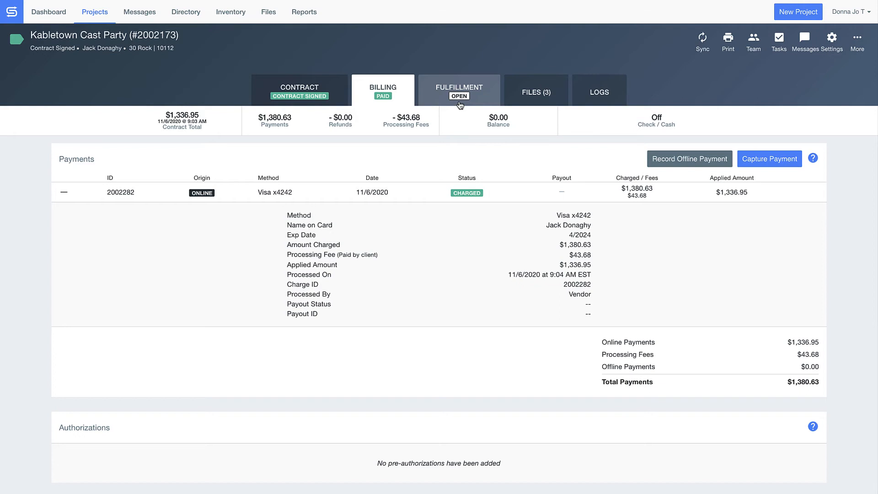
# Scroll the Fulfillment pull sheet and turn on item category and warehouse details.
pyautogui.click(459, 89)
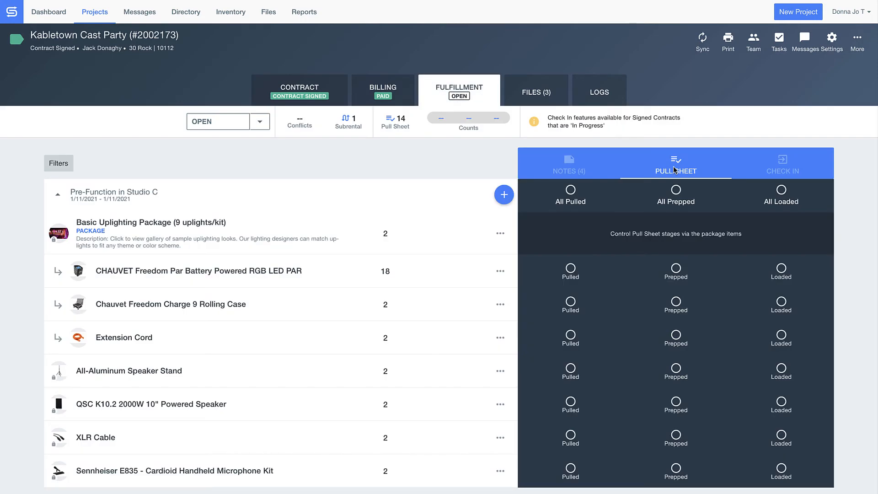
pyautogui.scroll(-3)
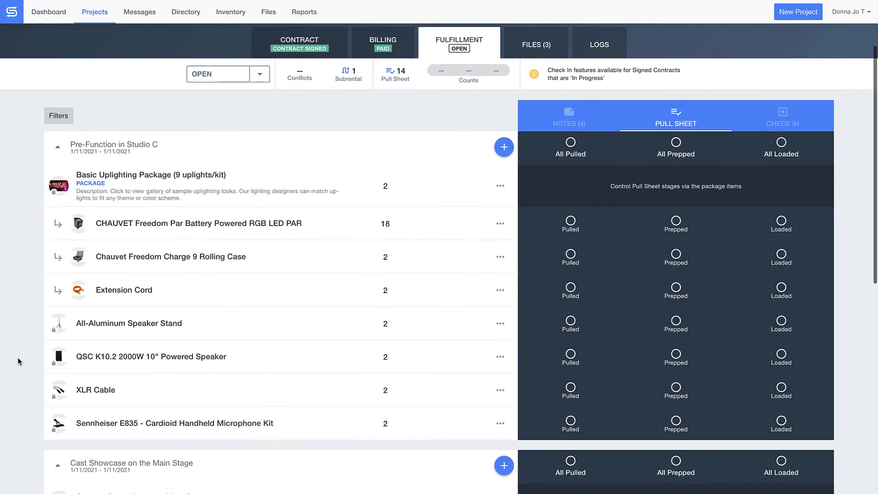
pyautogui.scroll(-3)
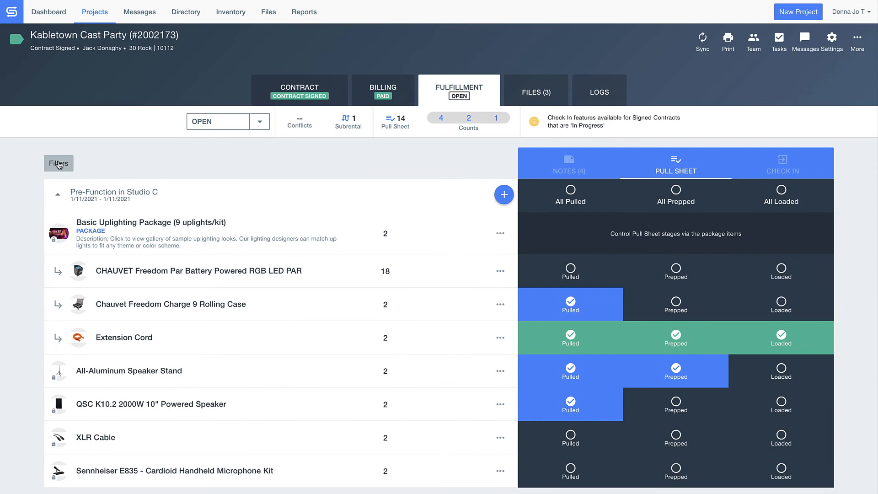
pyautogui.click(58, 163)
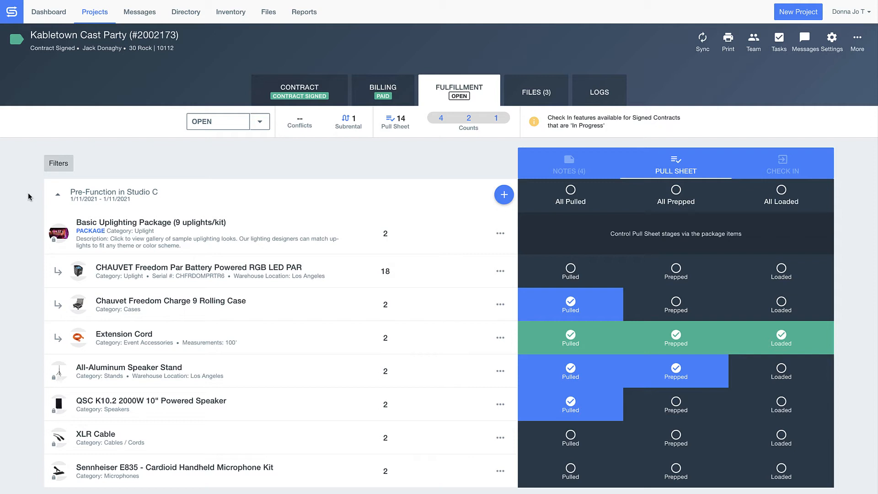
pyautogui.click(569, 163)
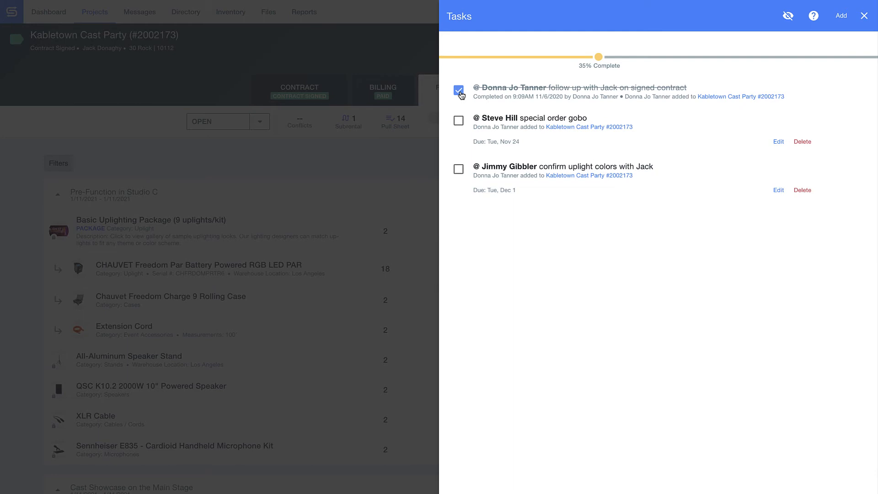
pyautogui.moveTo(863, 16)
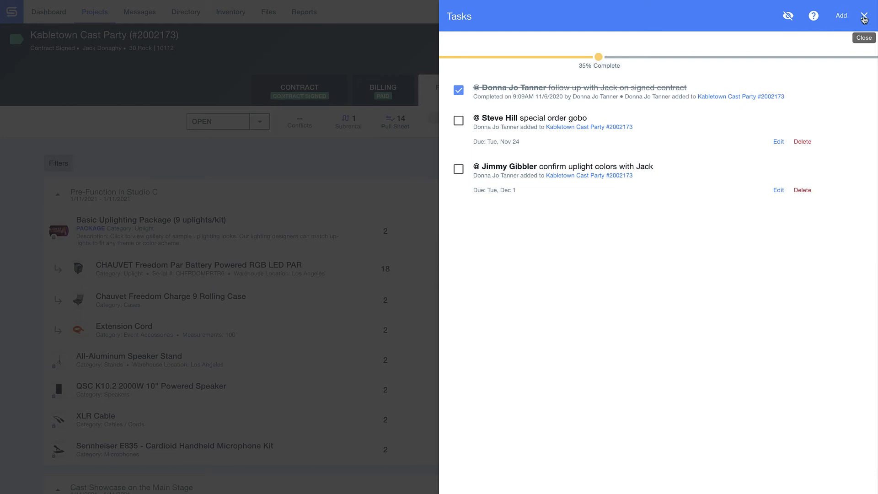
# Close the Tasks panel once the 'follow up with Jack on signed contract' task is checked.
pyautogui.click(864, 15)
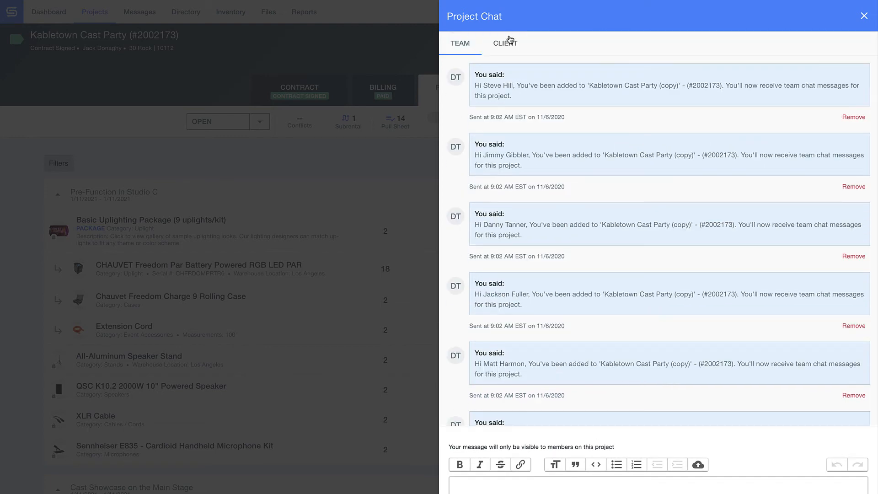
# Read the Client tab messages in Project Chat, then close the chat panel.
pyautogui.click(503, 43)
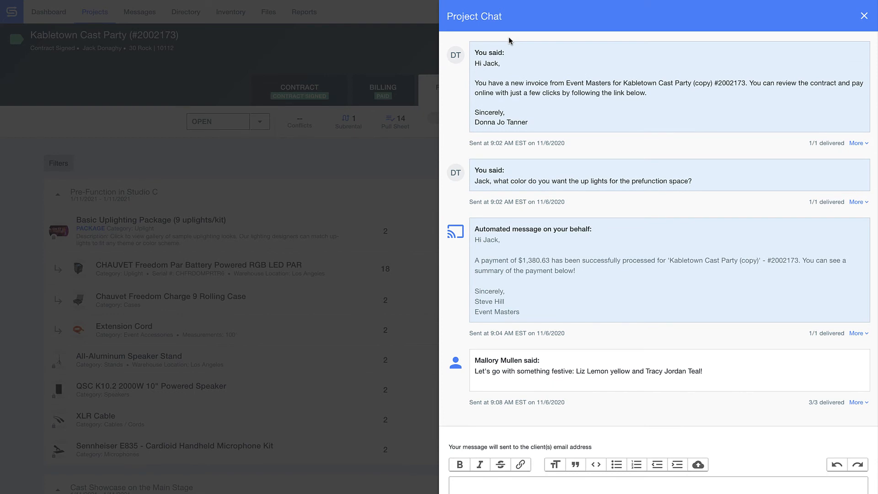
pyautogui.moveTo(864, 15)
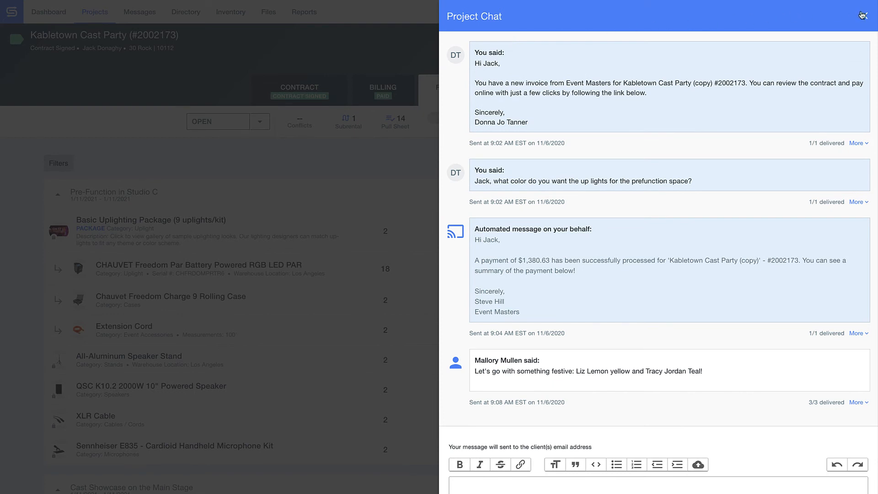
pyautogui.click(866, 14)
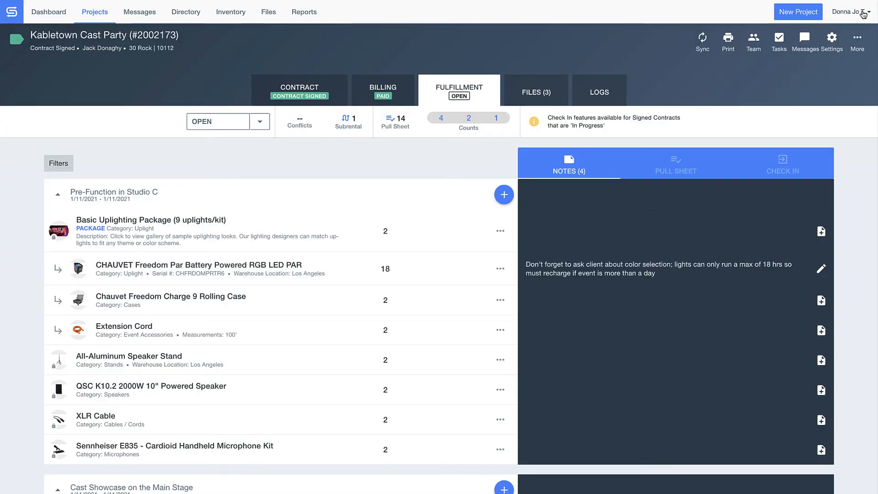
# Upload five files under Files, confirm them in Logs, and return to Files.
pyautogui.click(536, 92)
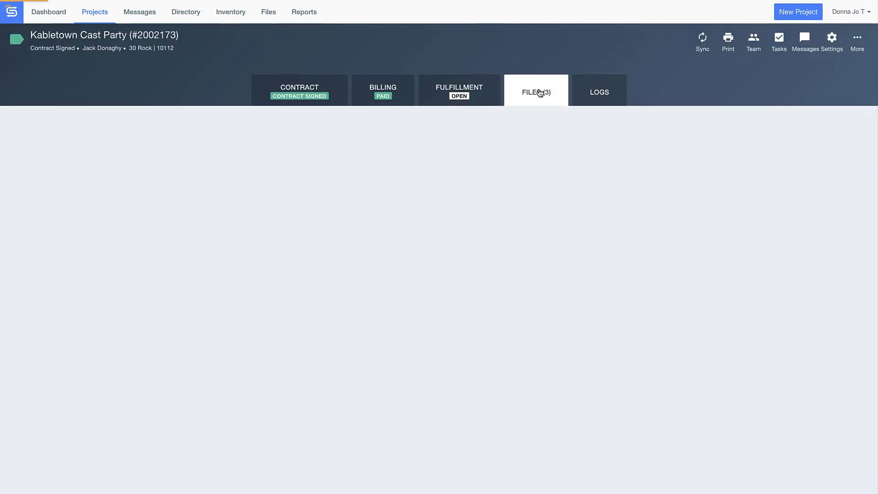
pyautogui.click(535, 91)
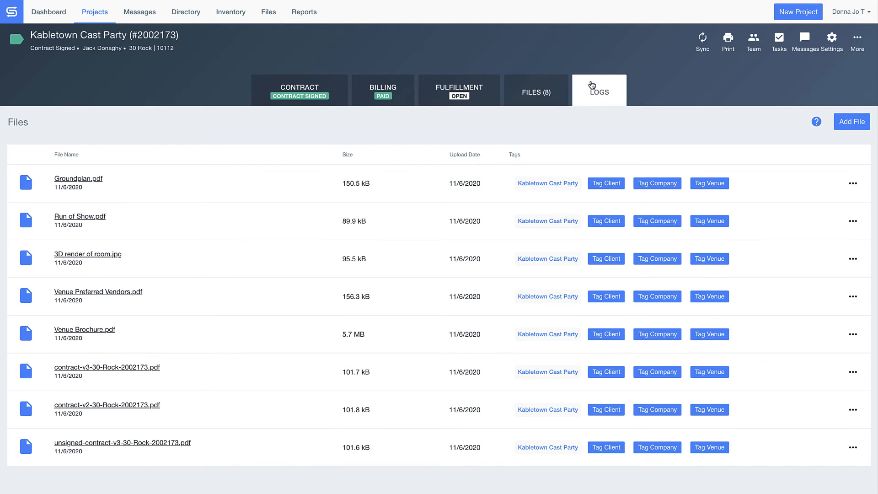
pyautogui.click(598, 92)
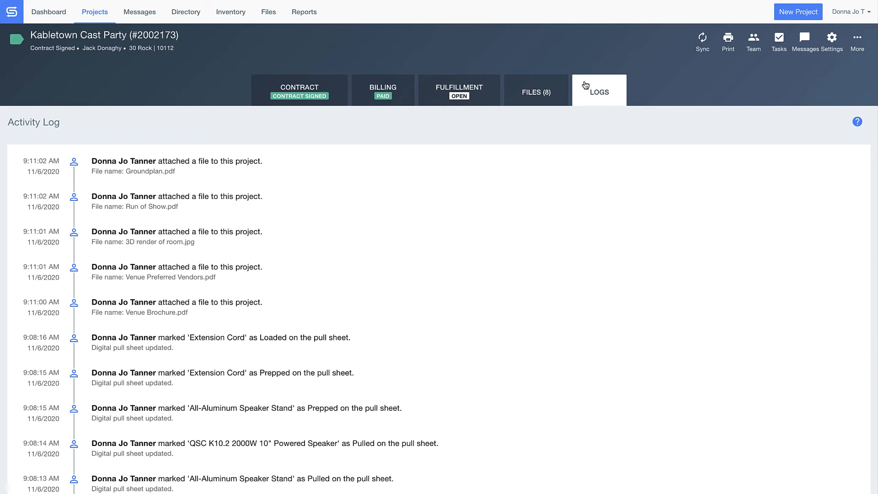
pyautogui.click(535, 89)
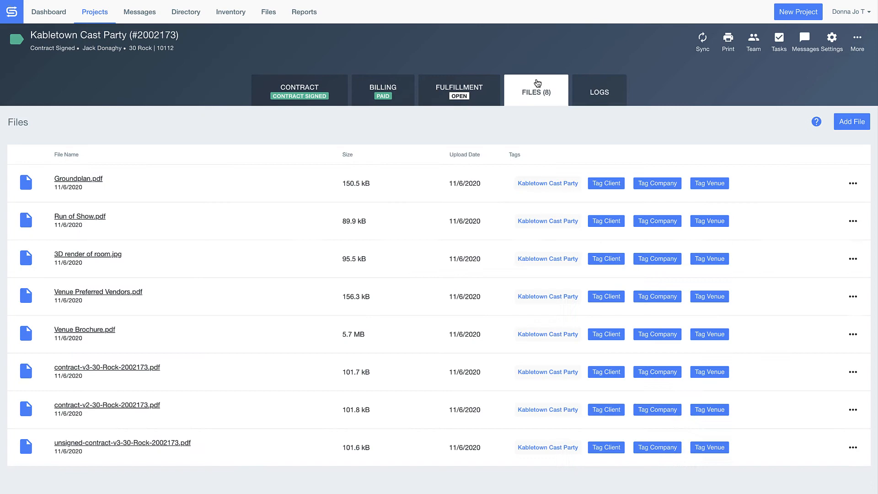
# Switch the contract to Client View and scroll to the Pre-Function in Studio C items.
pyautogui.click(458, 90)
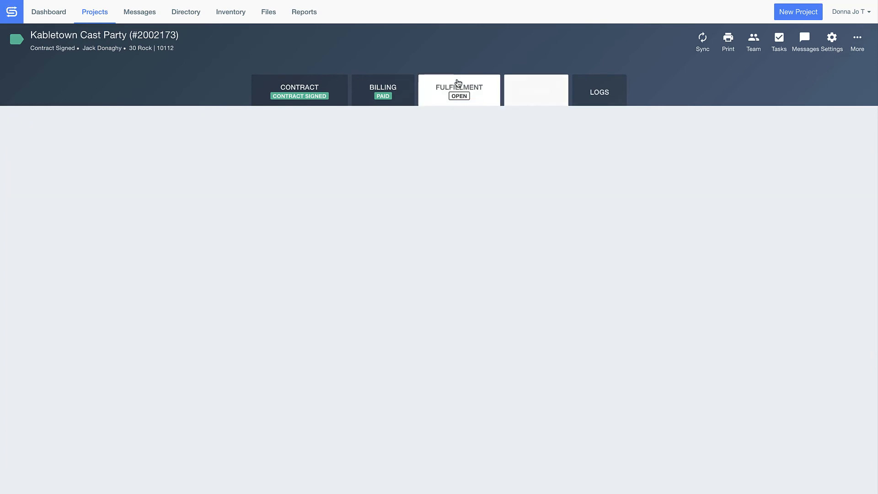
pyautogui.click(459, 89)
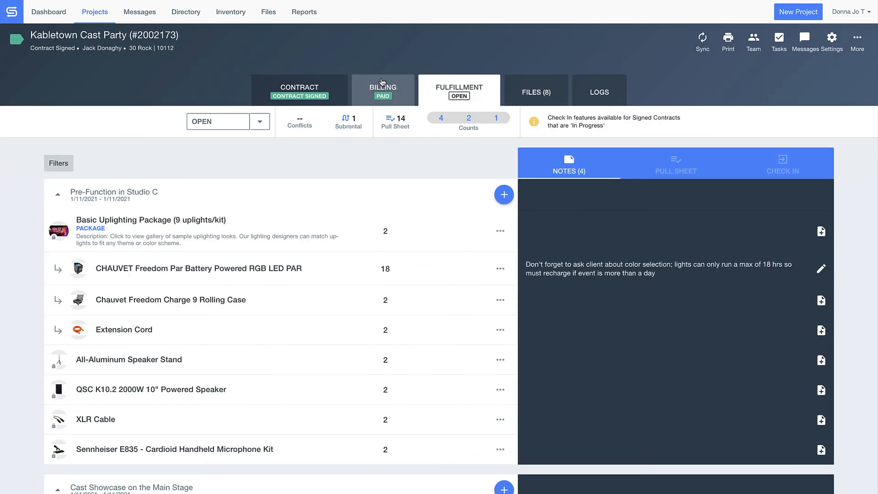
pyautogui.click(382, 89)
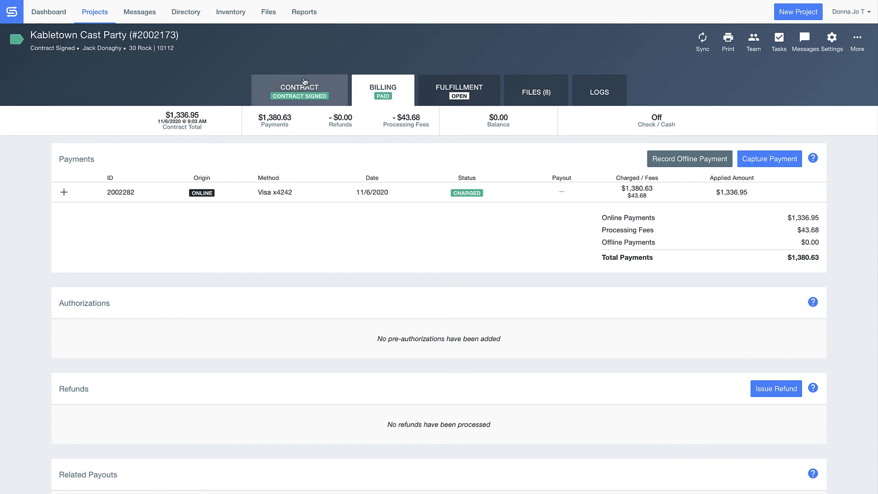
pyautogui.click(299, 89)
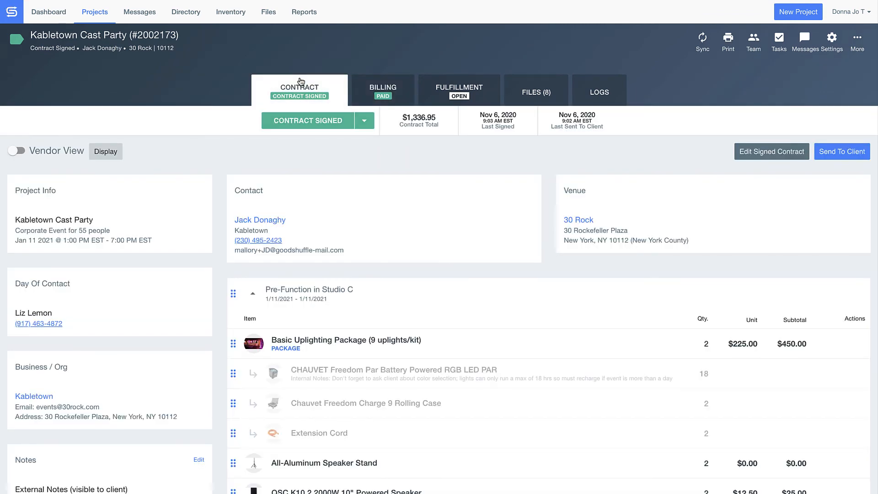
pyautogui.click(16, 150)
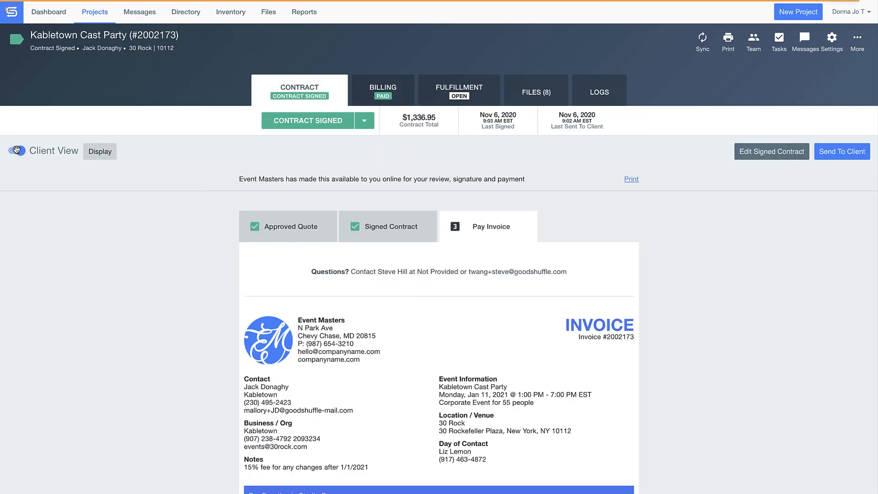
pyautogui.scroll(-3)
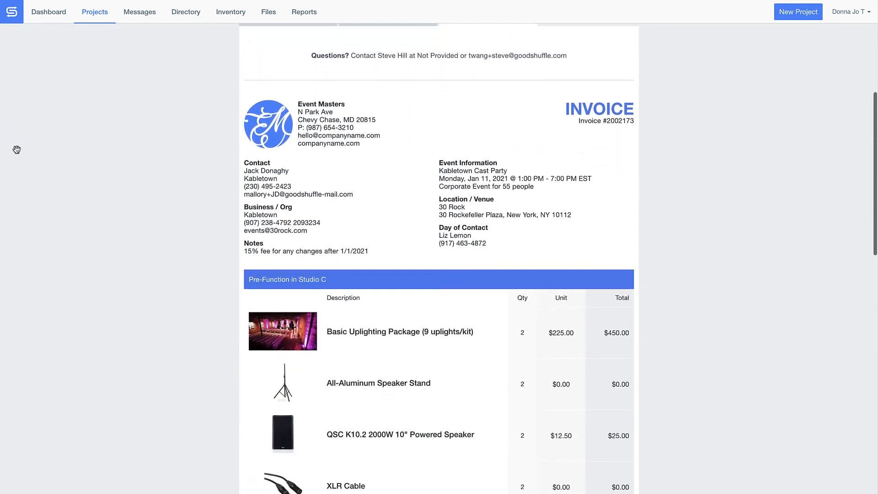